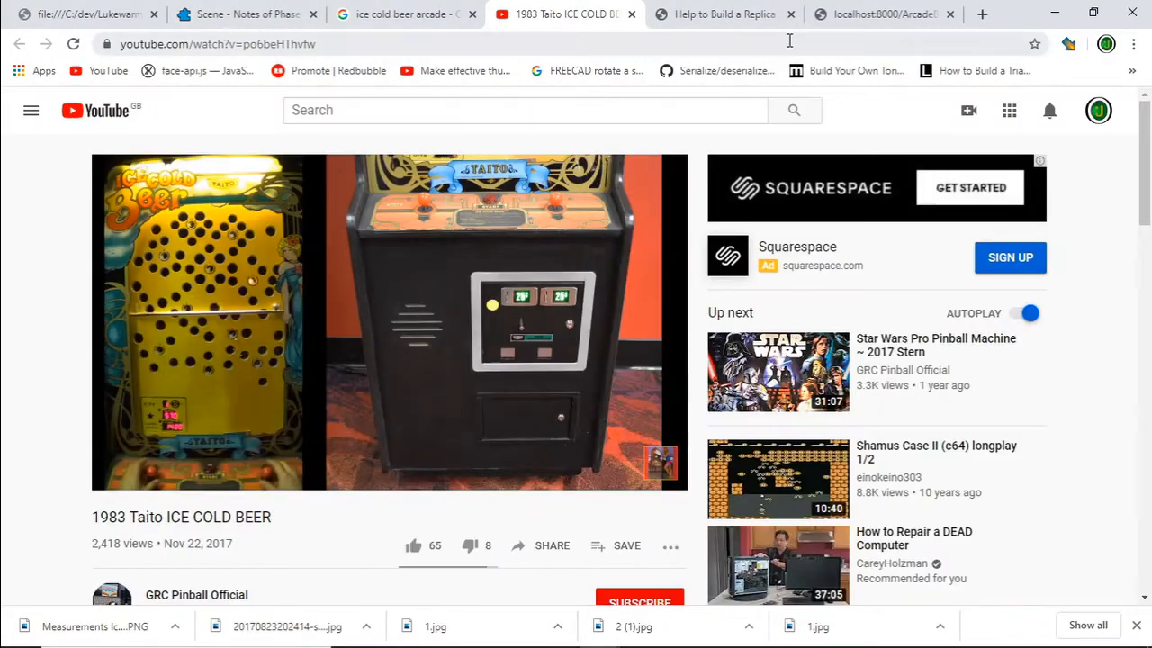
View the Ice Cold Beer cabinet image results, then return to the localhost layout analysis page
{"action": "left_click", "coordinate": [396, 15]}
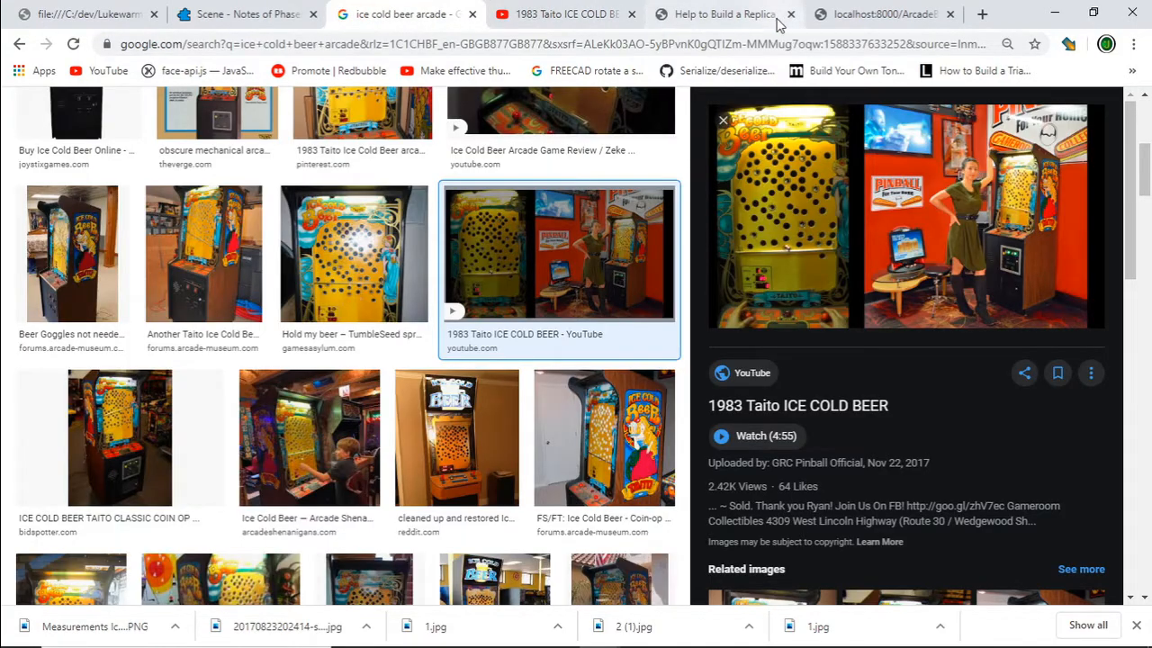
{"action": "left_click", "coordinate": [886, 15]}
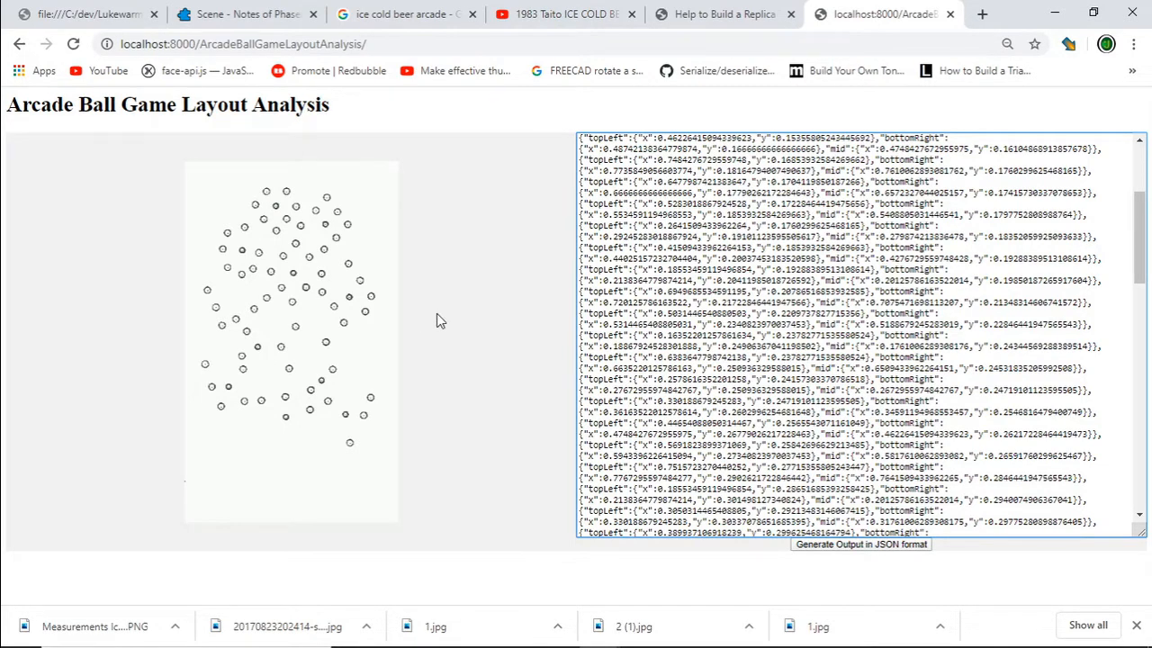
Reload the Arcade Ball Game Layout Analysis page so the JSON output area is emptied
{"action": "left_click", "coordinate": [243, 44]}
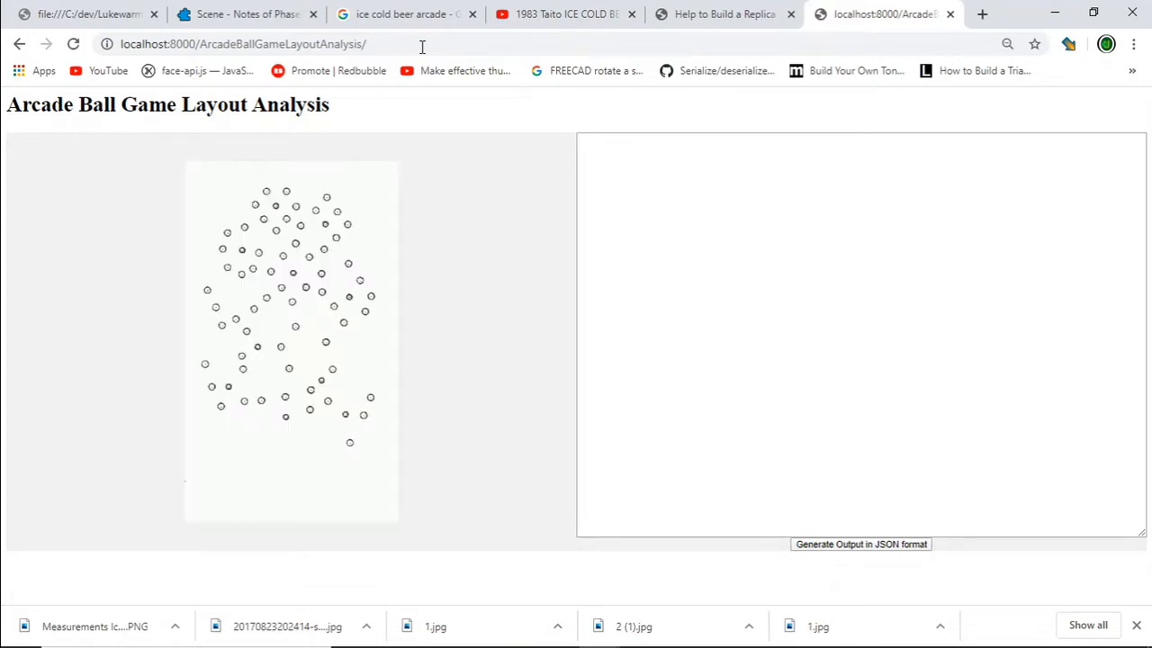
{"action": "mouse_move", "coordinate": [407, 426]}
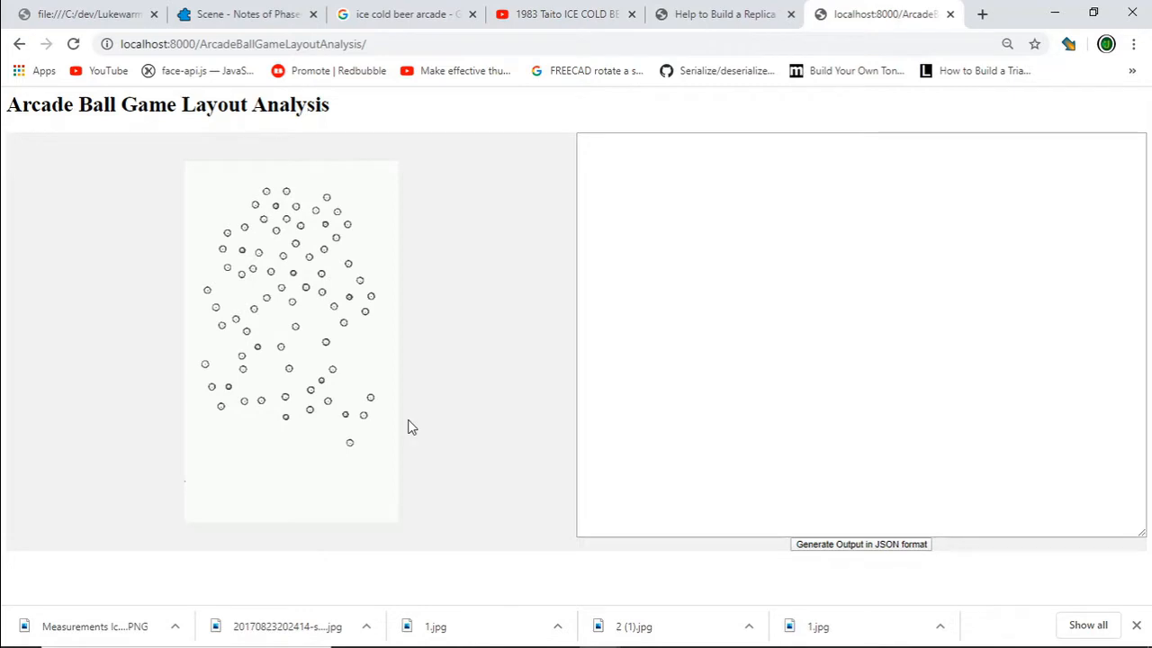
{"action": "mouse_move", "coordinate": [407, 368]}
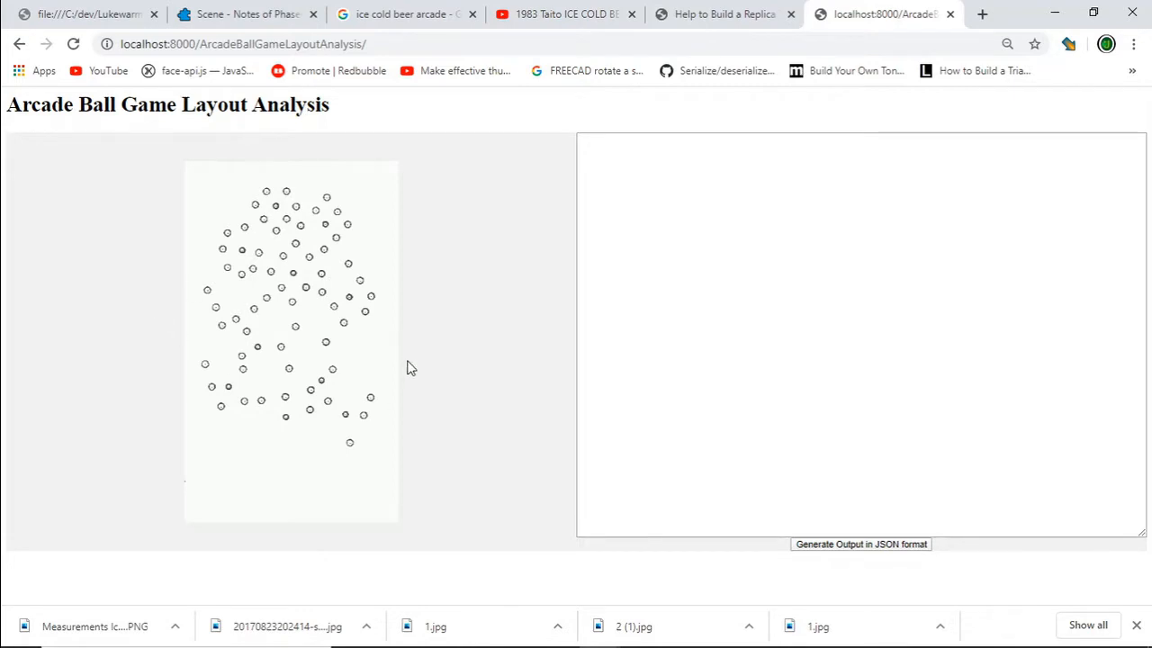
{"action": "mouse_move", "coordinate": [189, 227]}
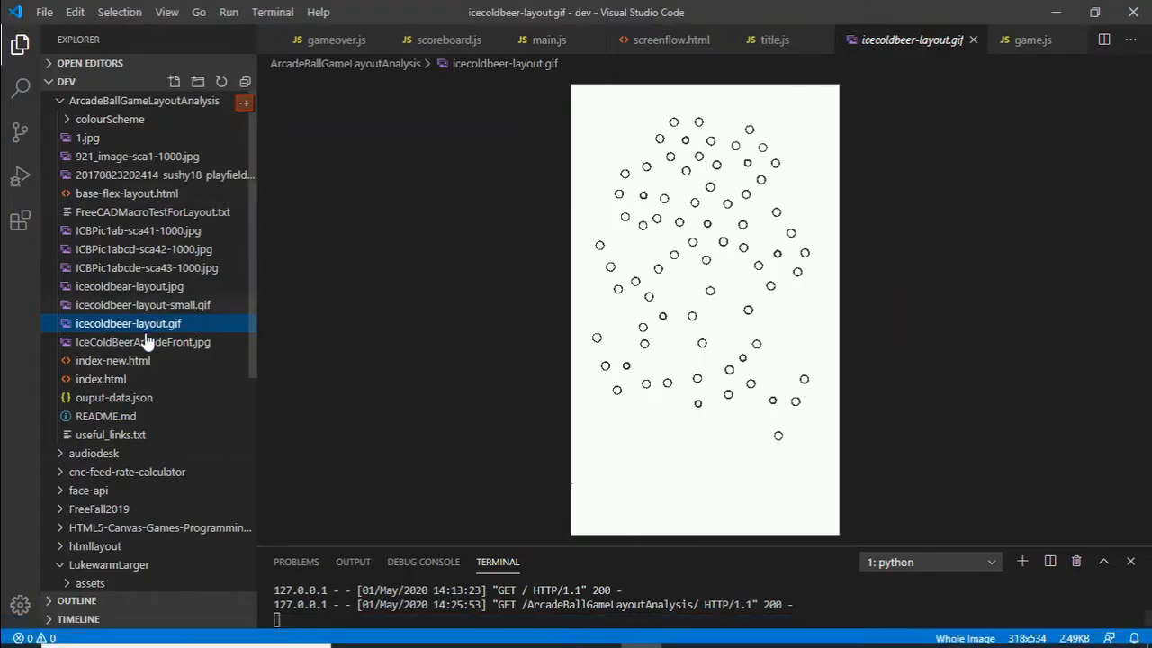
Preview icecoldbear-layout.jpg parts diagram, then icecoldbeer-layout-small.gif from the Explorer
{"action": "left_click", "coordinate": [130, 285]}
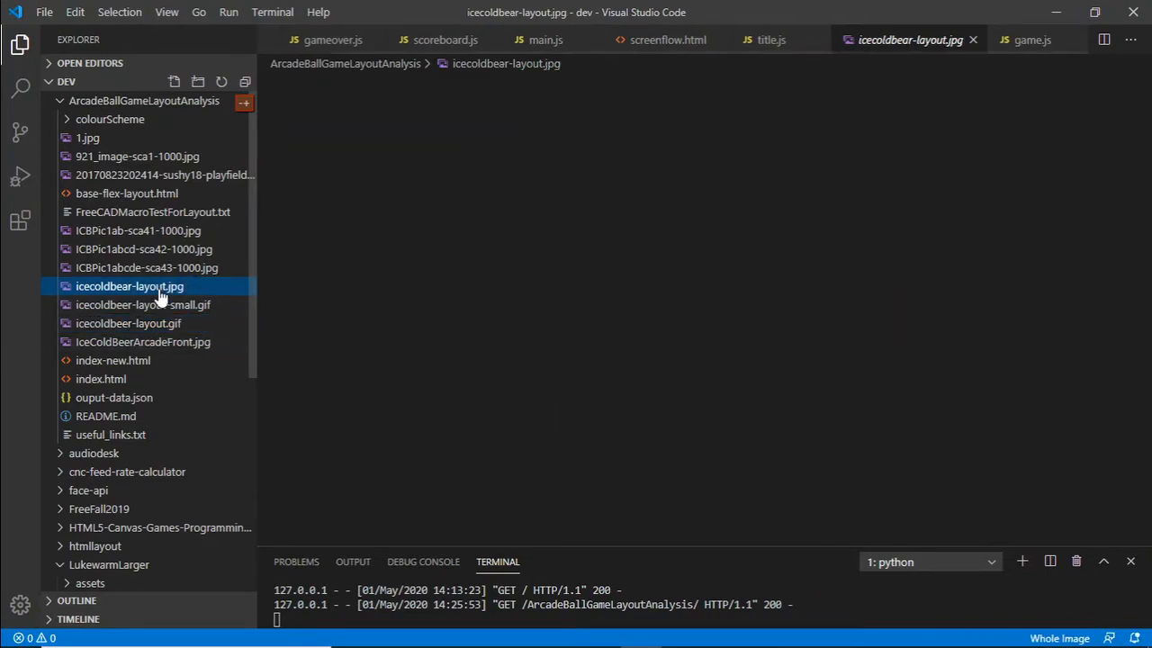
{"action": "left_click", "coordinate": [129, 286]}
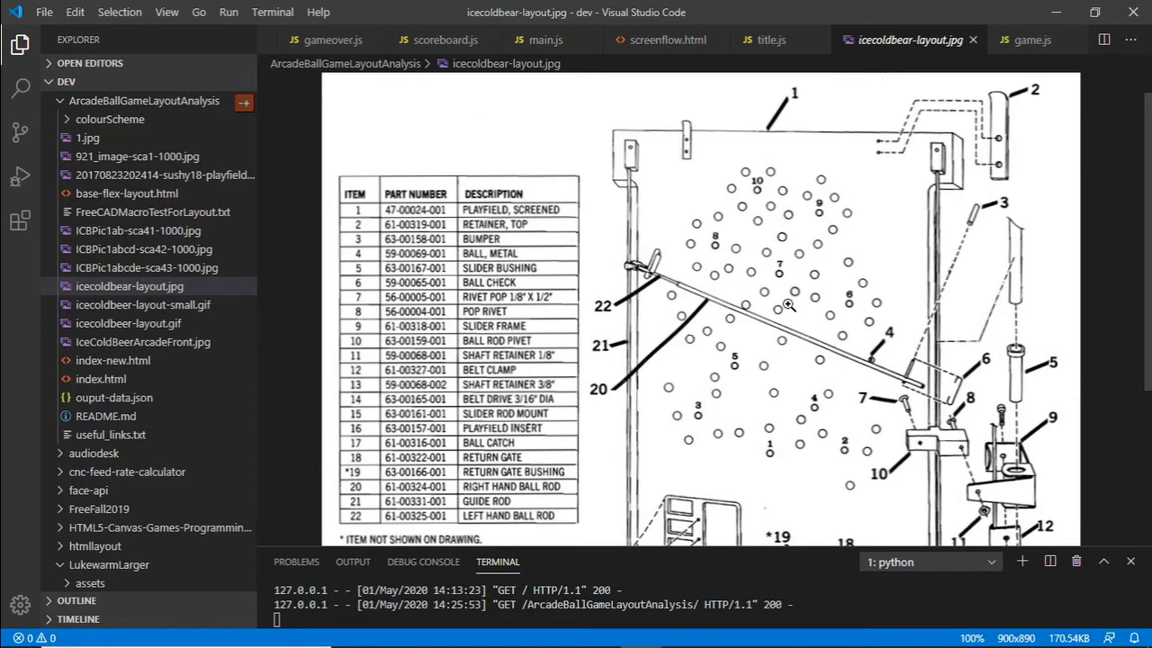
{"action": "mouse_move", "coordinate": [495, 317]}
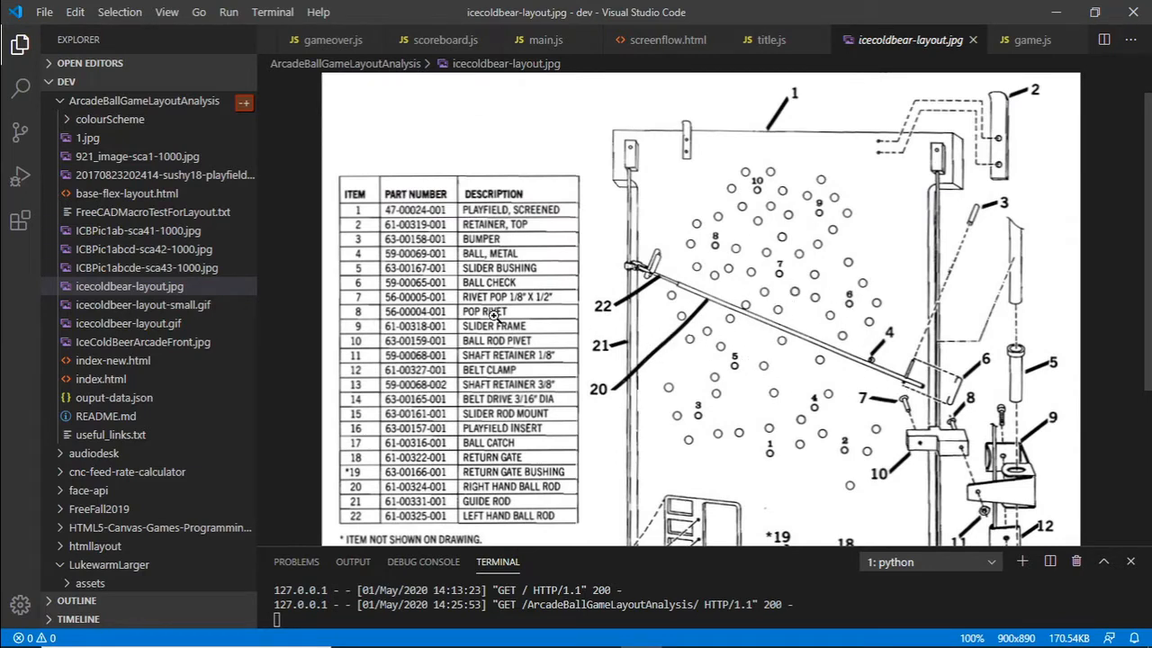
{"action": "left_click", "coordinate": [142, 304]}
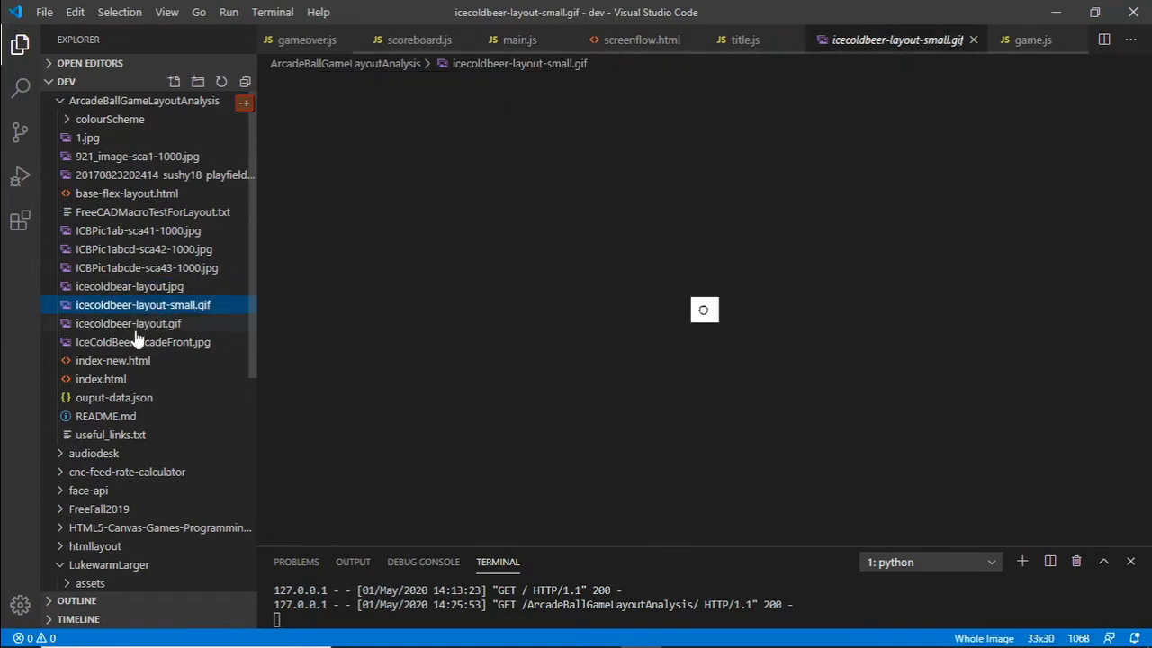
Open icecoldbeer-layout.gif, the full-size hole layout image, in the preview
{"action": "left_click", "coordinate": [128, 324]}
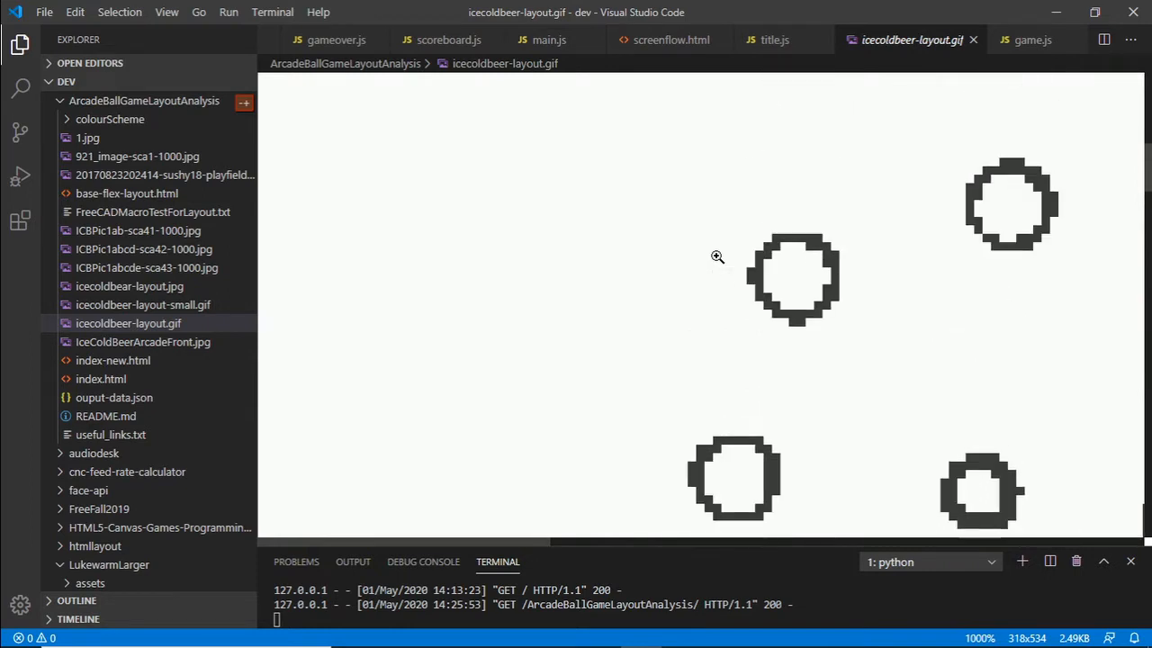
{"action": "mouse_move", "coordinate": [608, 252]}
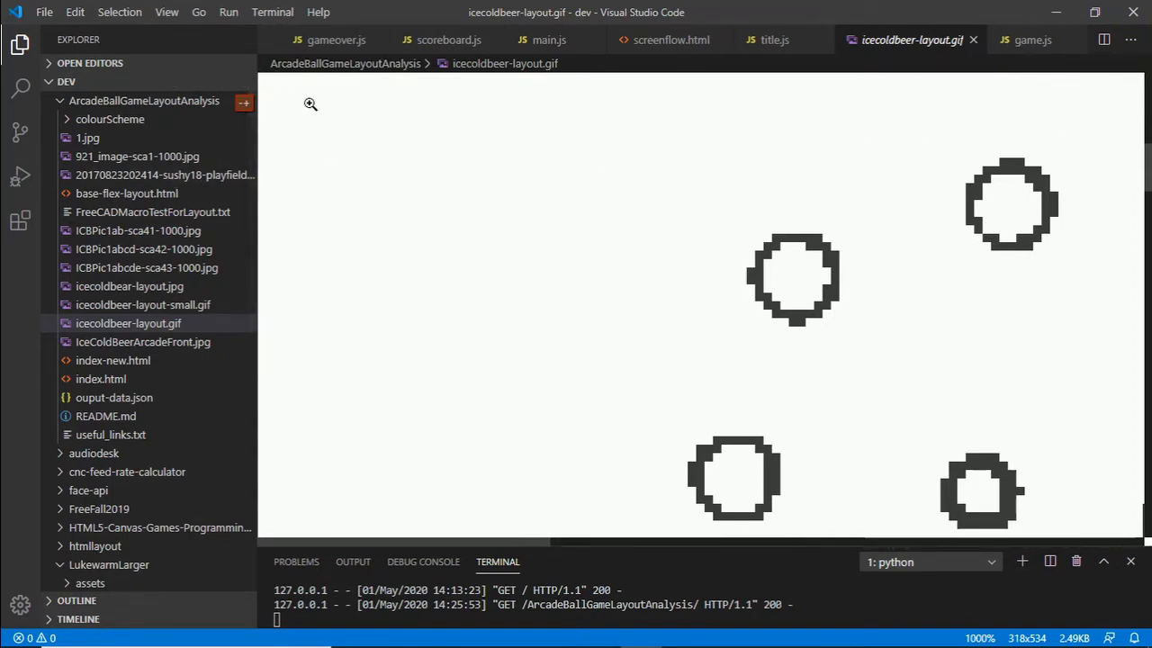
{"action": "mouse_move", "coordinate": [1077, 198]}
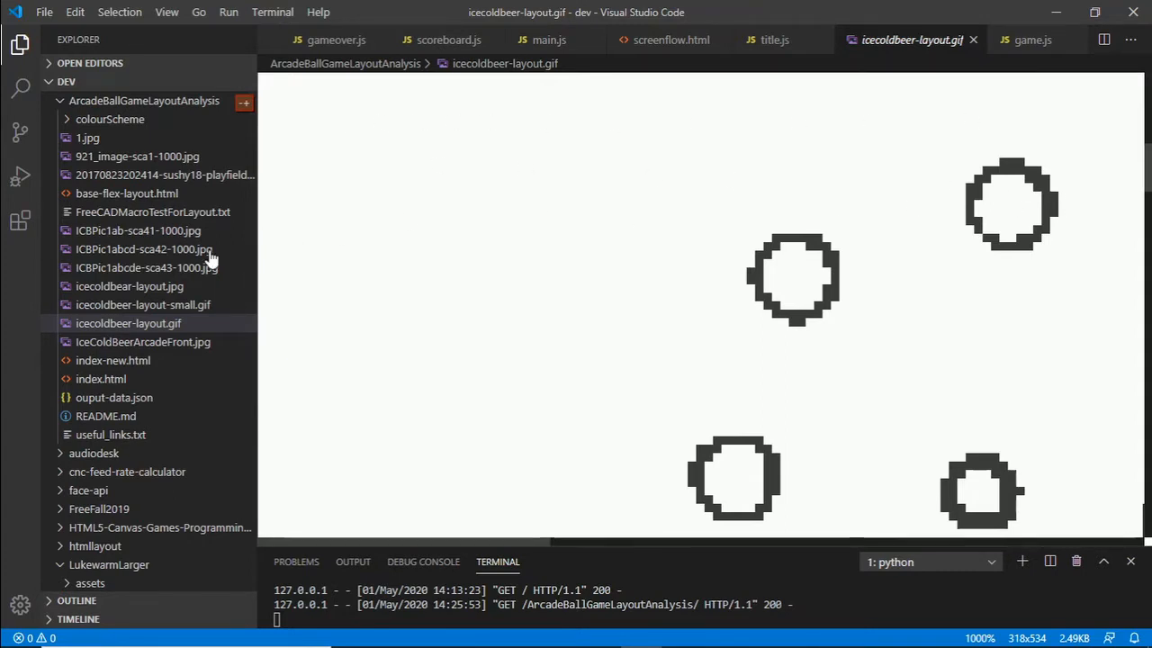
{"action": "mouse_move", "coordinate": [837, 230]}
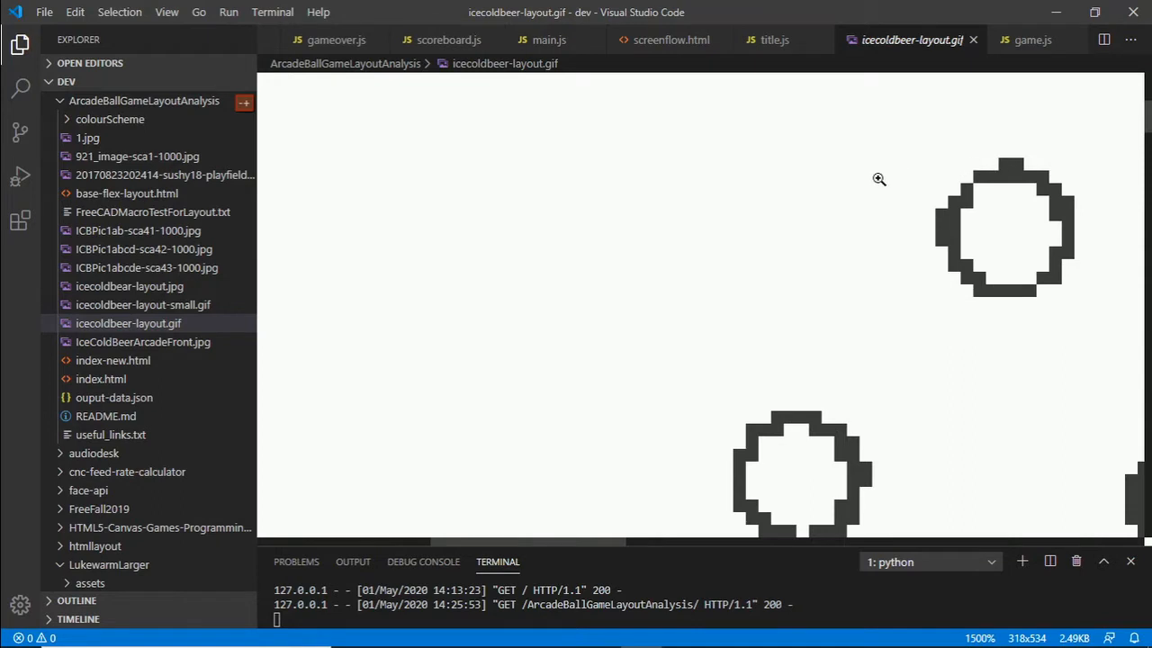
{"action": "mouse_move", "coordinate": [993, 165]}
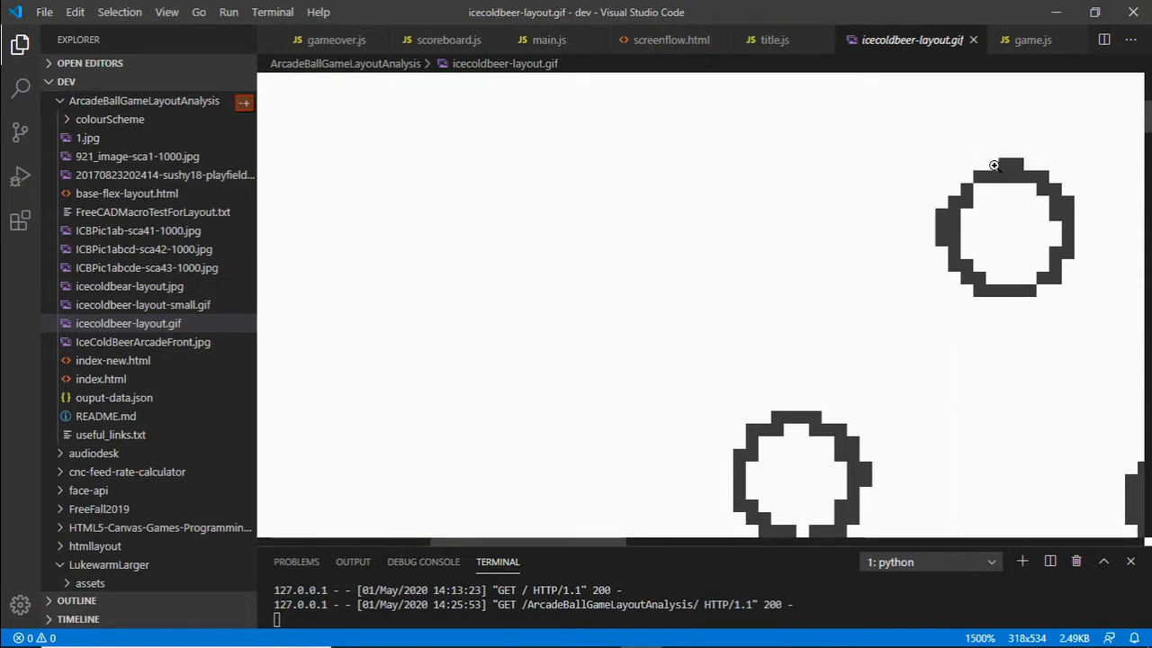
{"action": "mouse_move", "coordinate": [997, 194]}
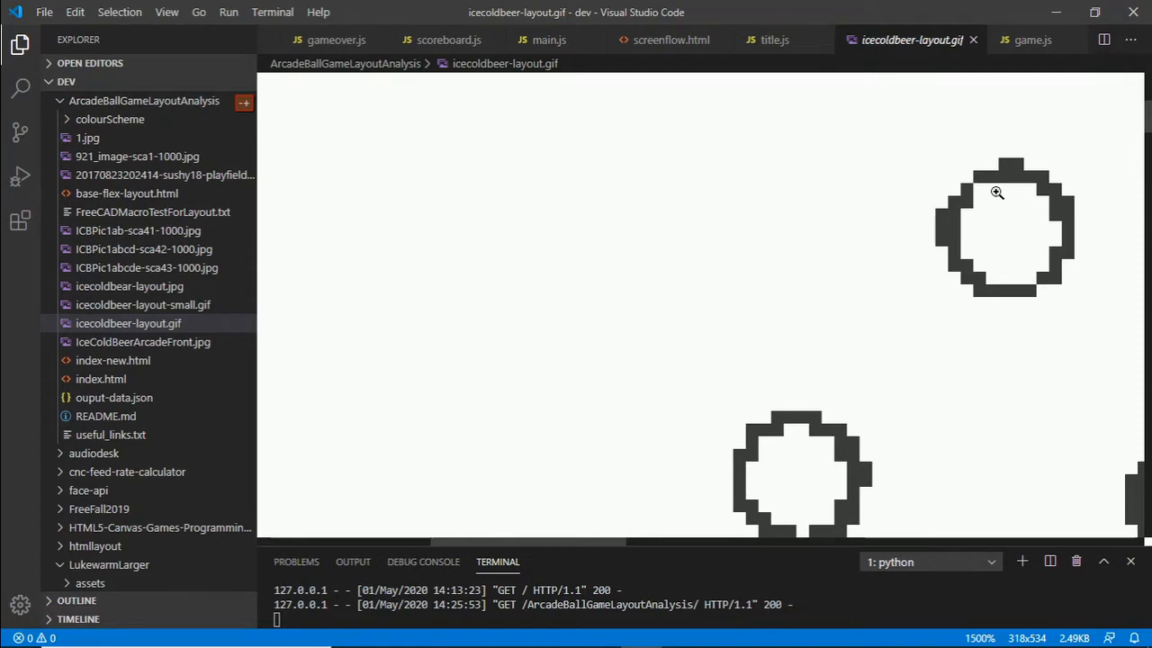
{"action": "mouse_move", "coordinate": [999, 189]}
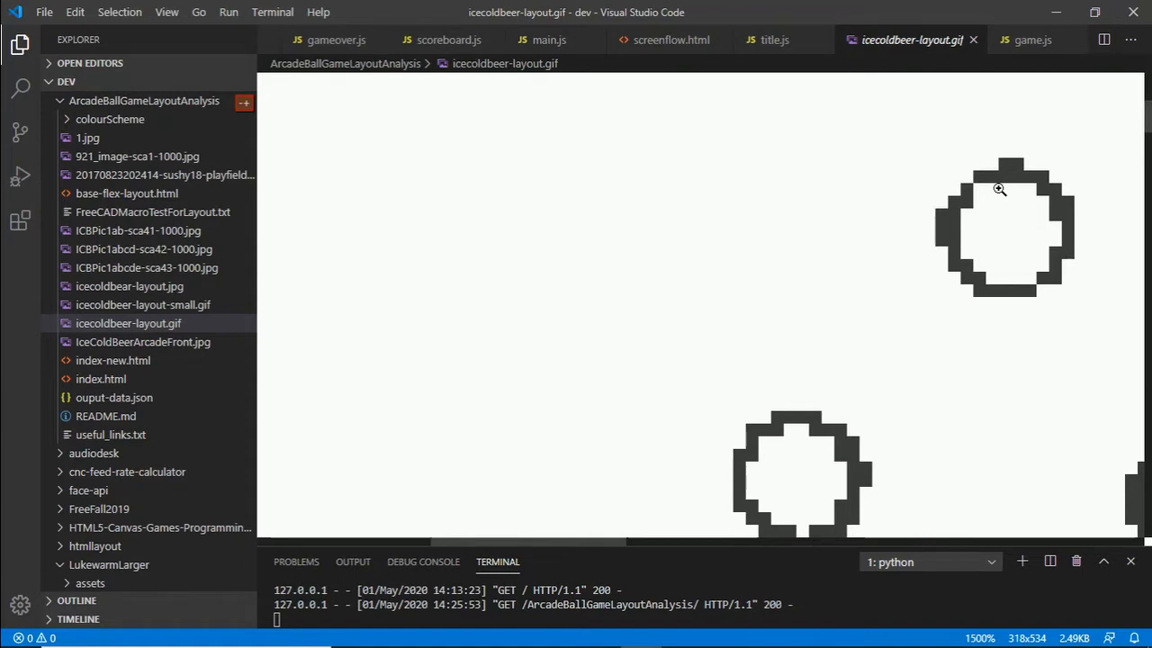
{"action": "mouse_move", "coordinate": [997, 212]}
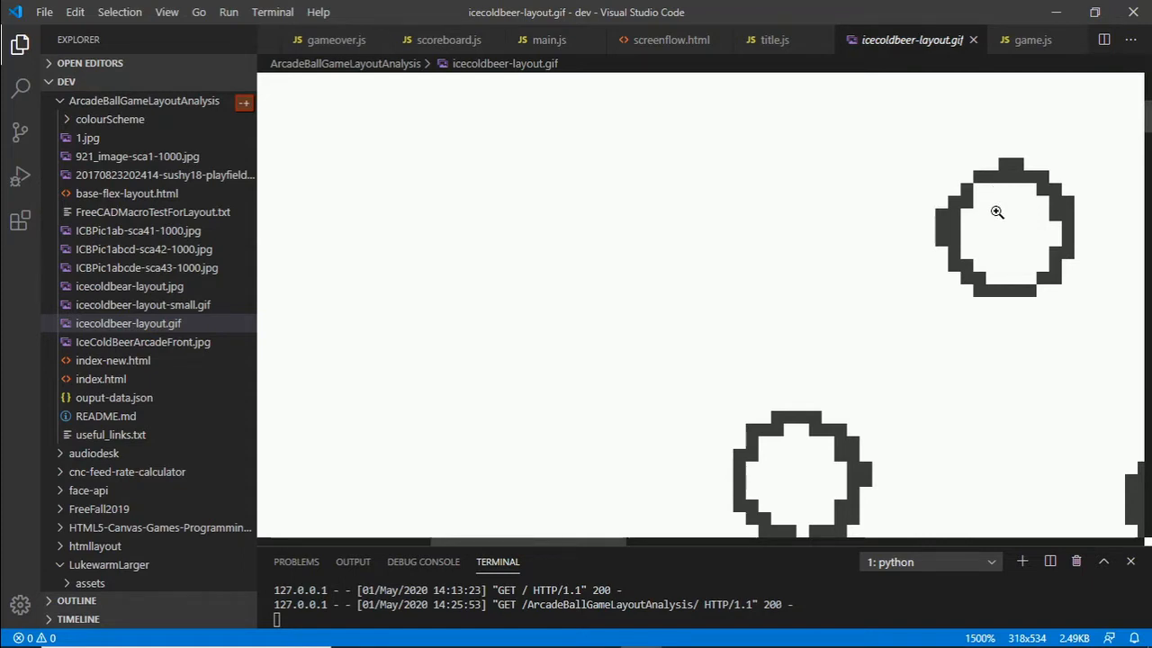
{"action": "mouse_move", "coordinate": [1008, 292]}
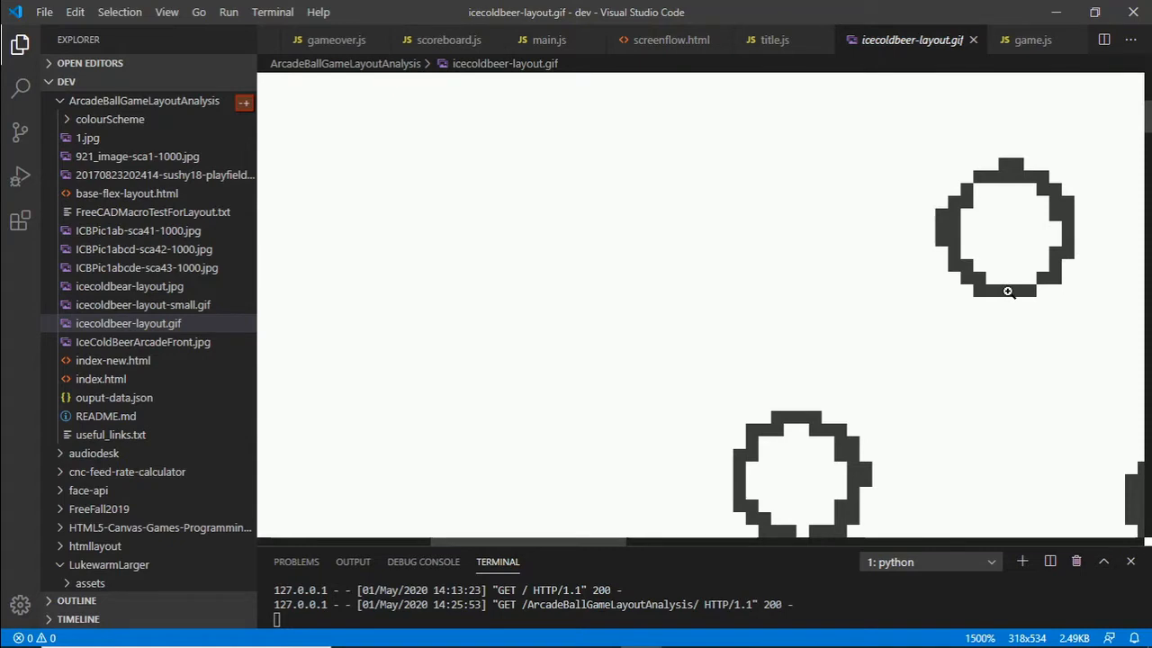
{"action": "mouse_move", "coordinate": [1004, 288]}
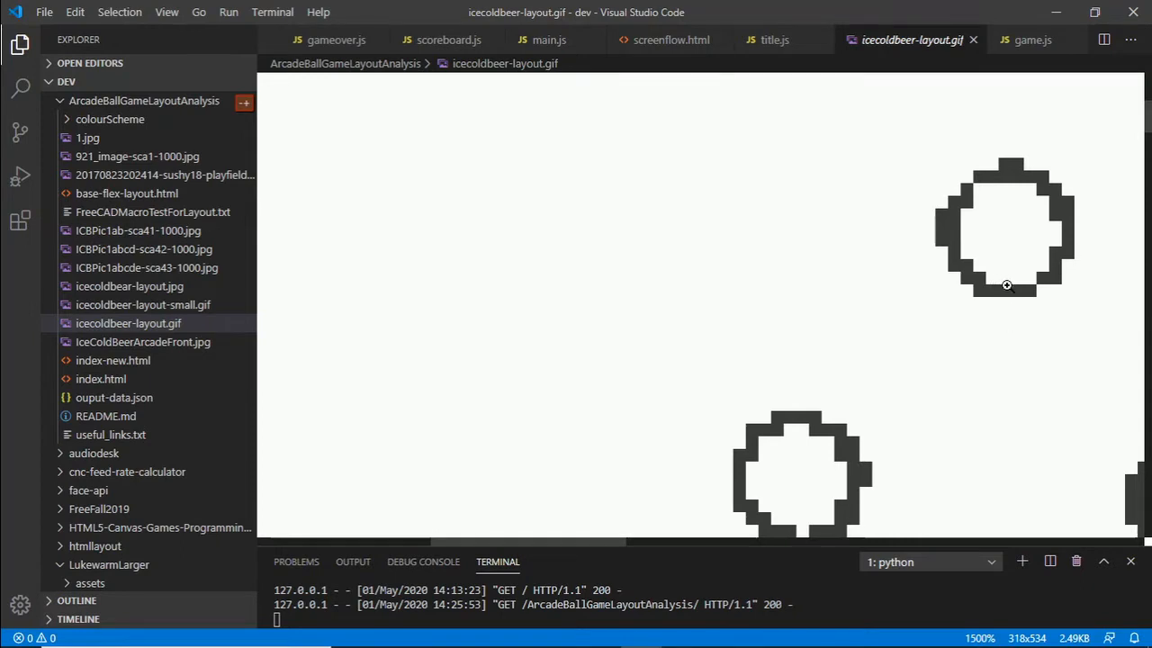
{"action": "mouse_move", "coordinate": [968, 174]}
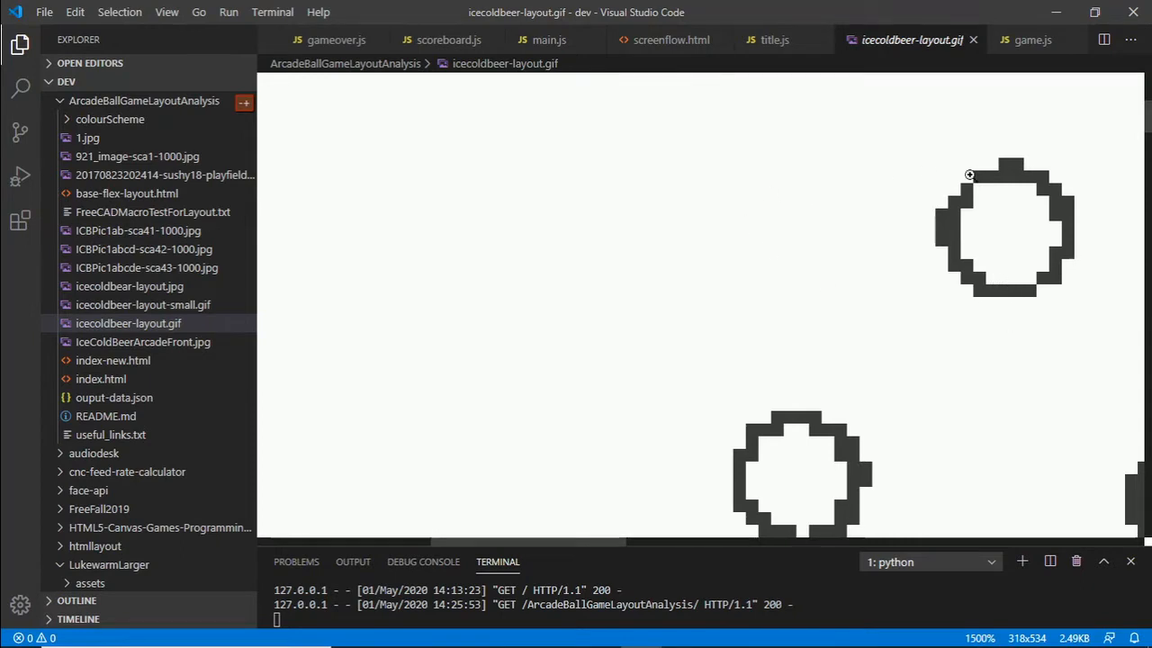
{"action": "mouse_move", "coordinate": [1003, 191]}
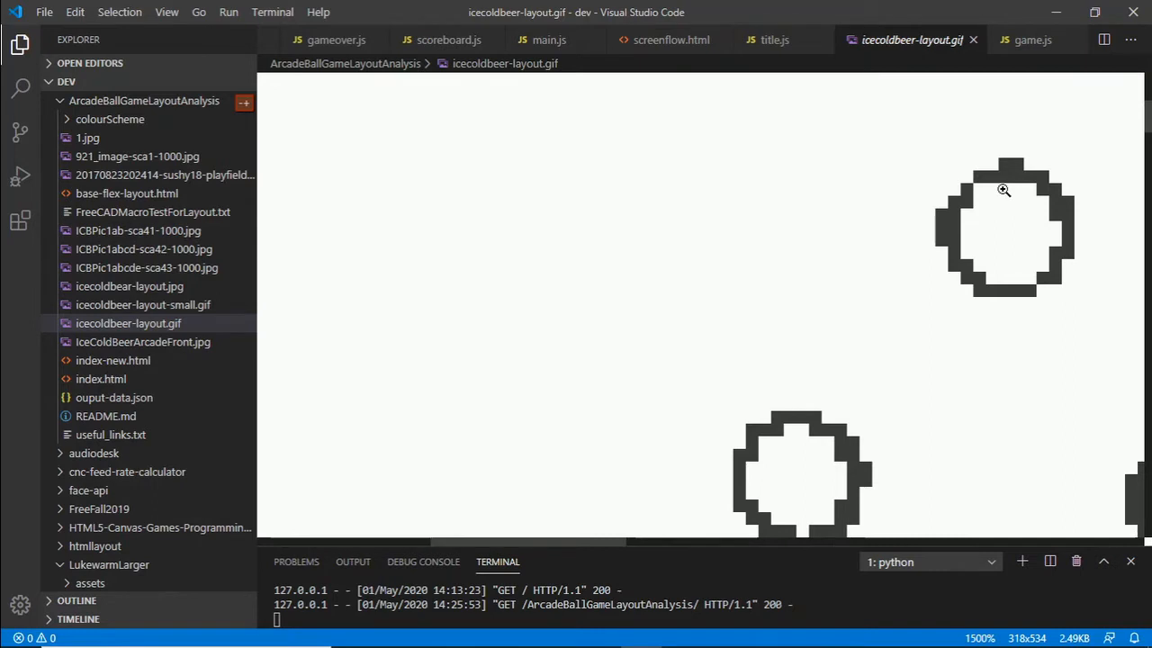
{"action": "mouse_move", "coordinate": [1008, 286]}
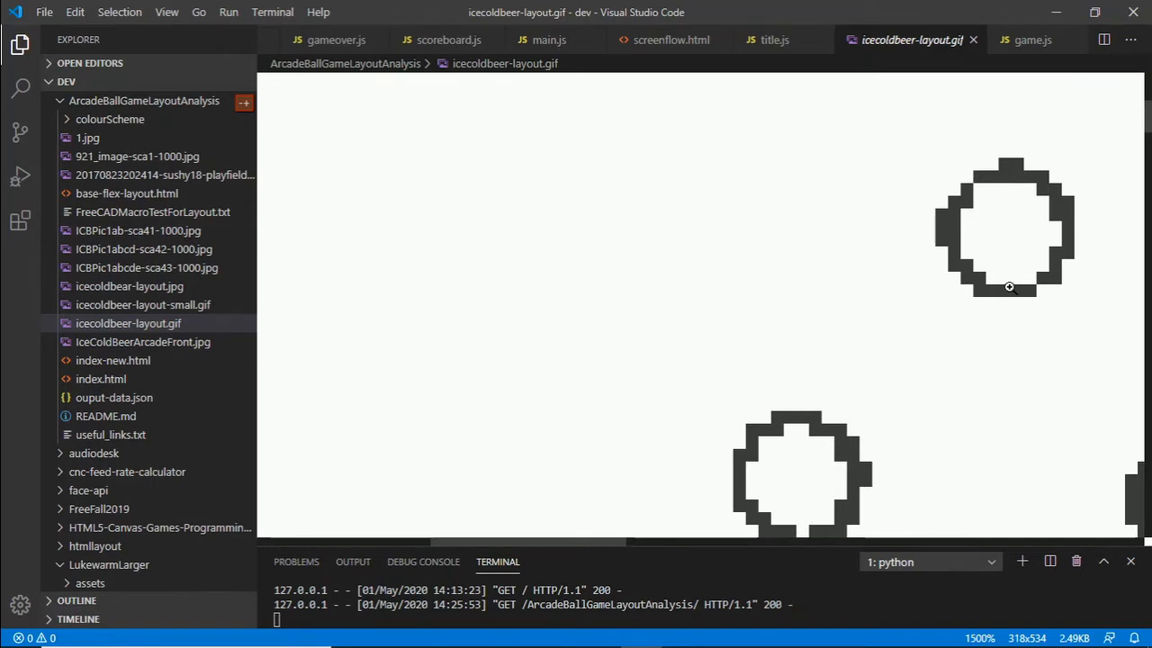
{"action": "mouse_move", "coordinate": [1001, 290]}
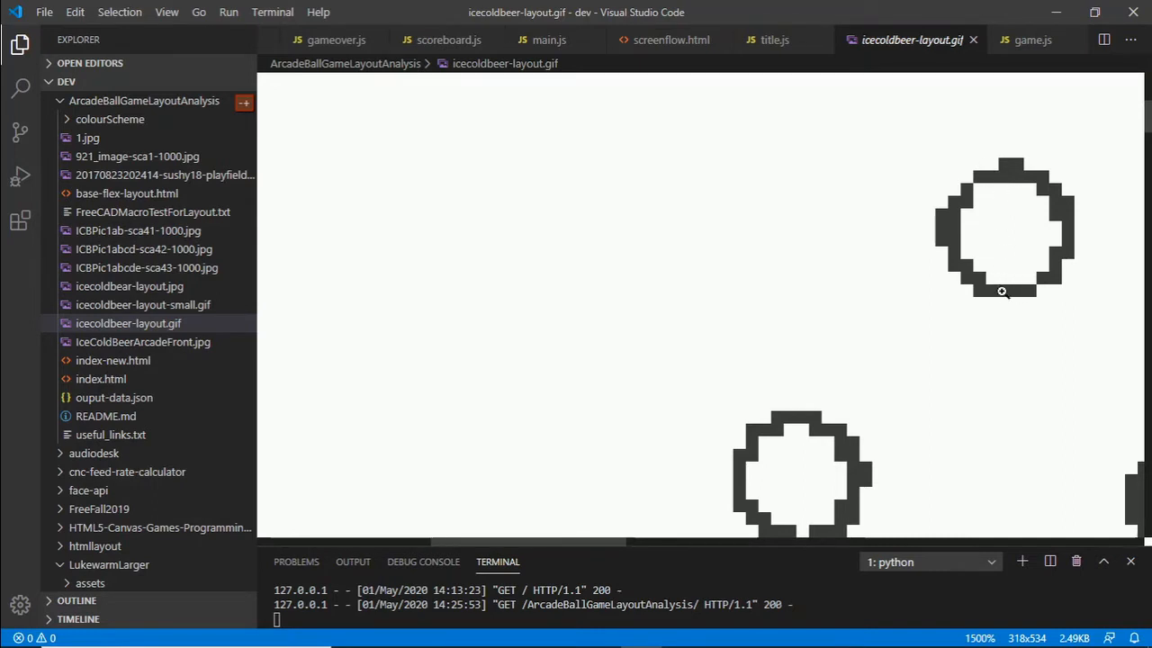
{"action": "mouse_move", "coordinate": [1011, 285]}
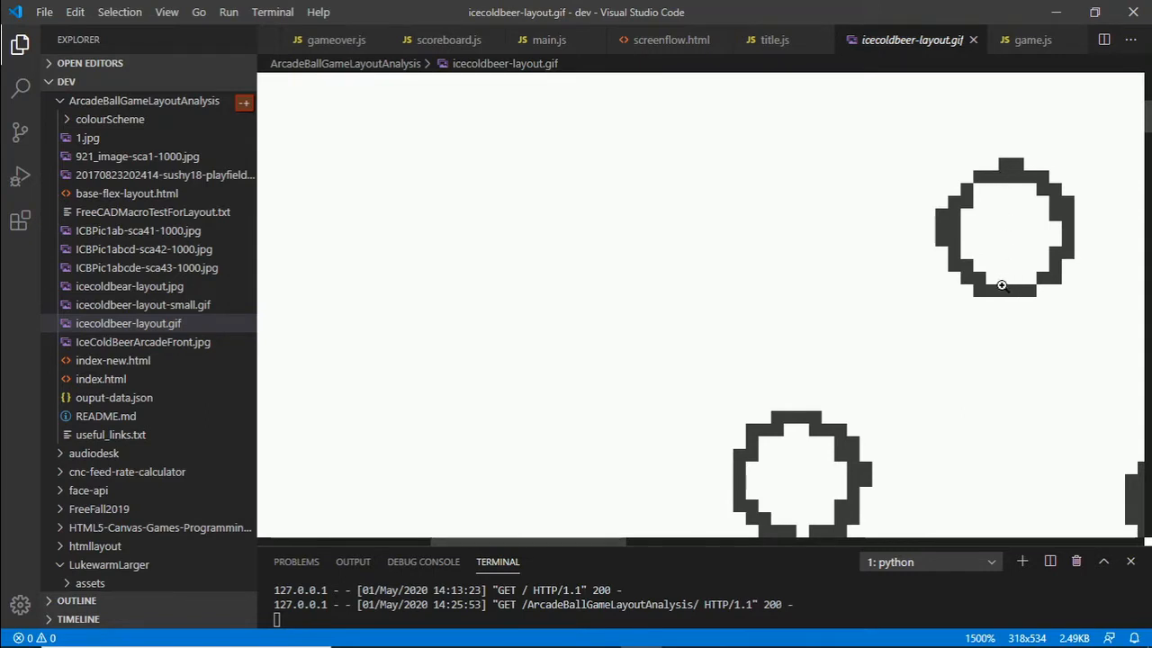
{"action": "mouse_move", "coordinate": [1015, 299]}
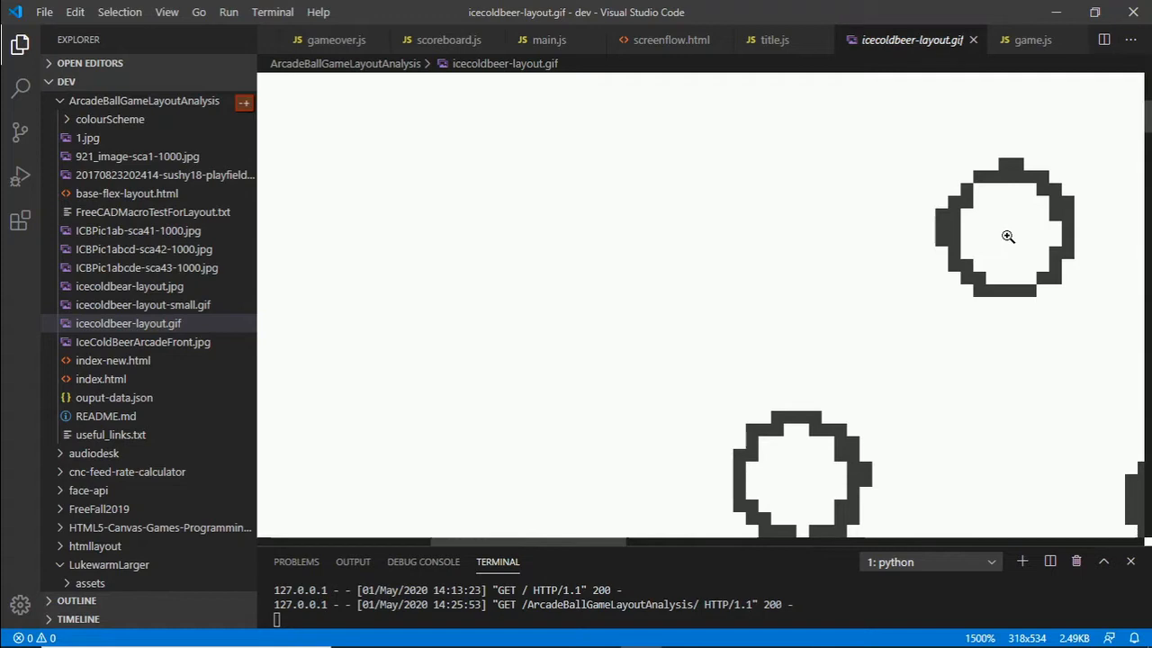
{"action": "mouse_move", "coordinate": [954, 234]}
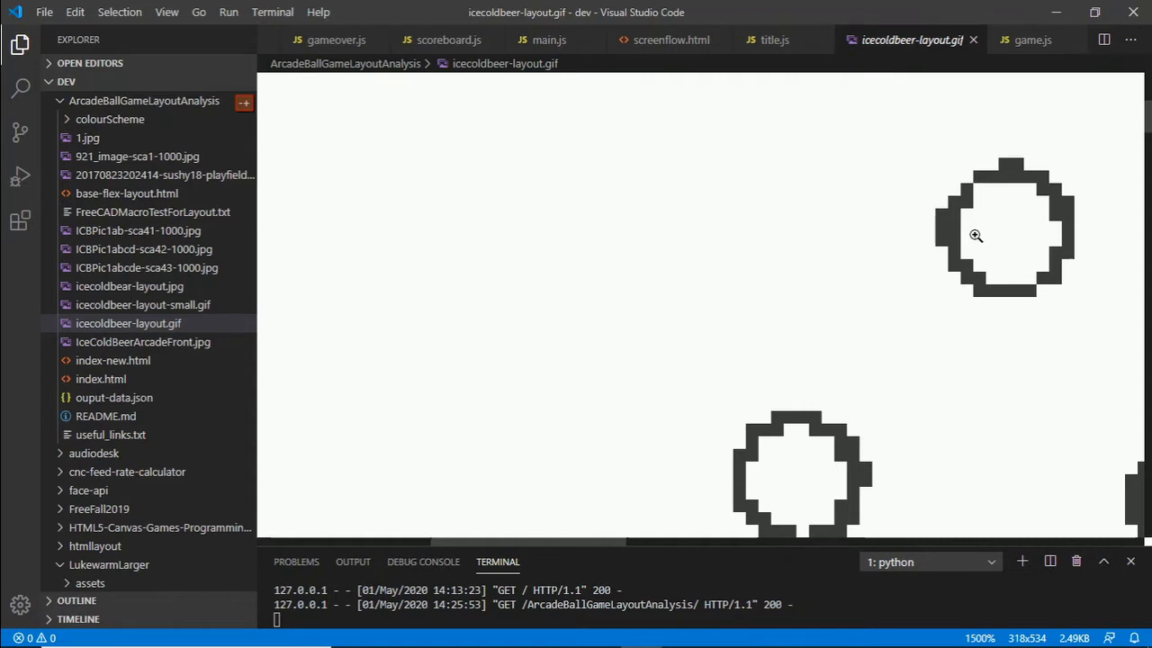
{"action": "mouse_move", "coordinate": [1033, 234]}
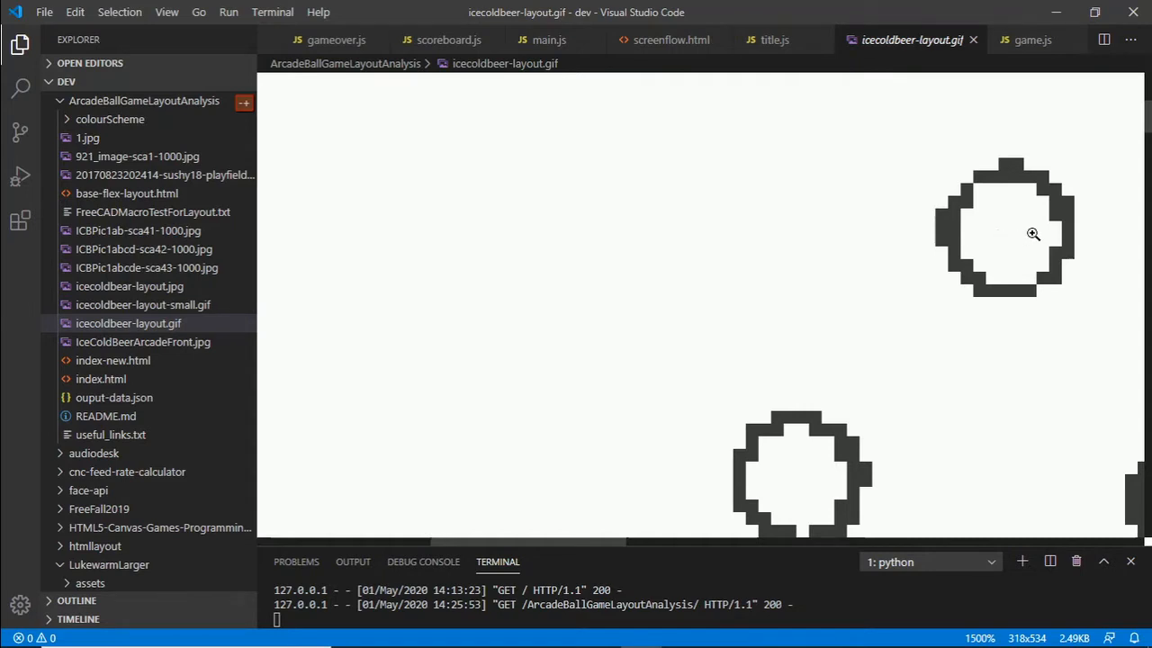
{"action": "mouse_move", "coordinate": [1073, 231]}
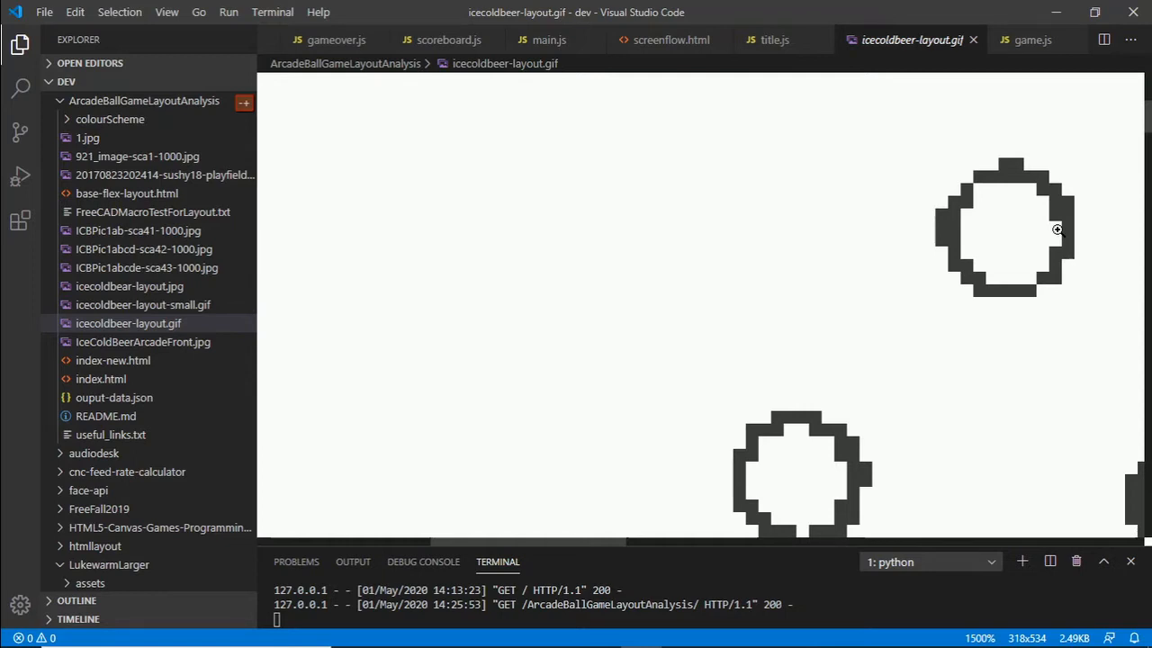
{"action": "mouse_move", "coordinate": [1019, 225]}
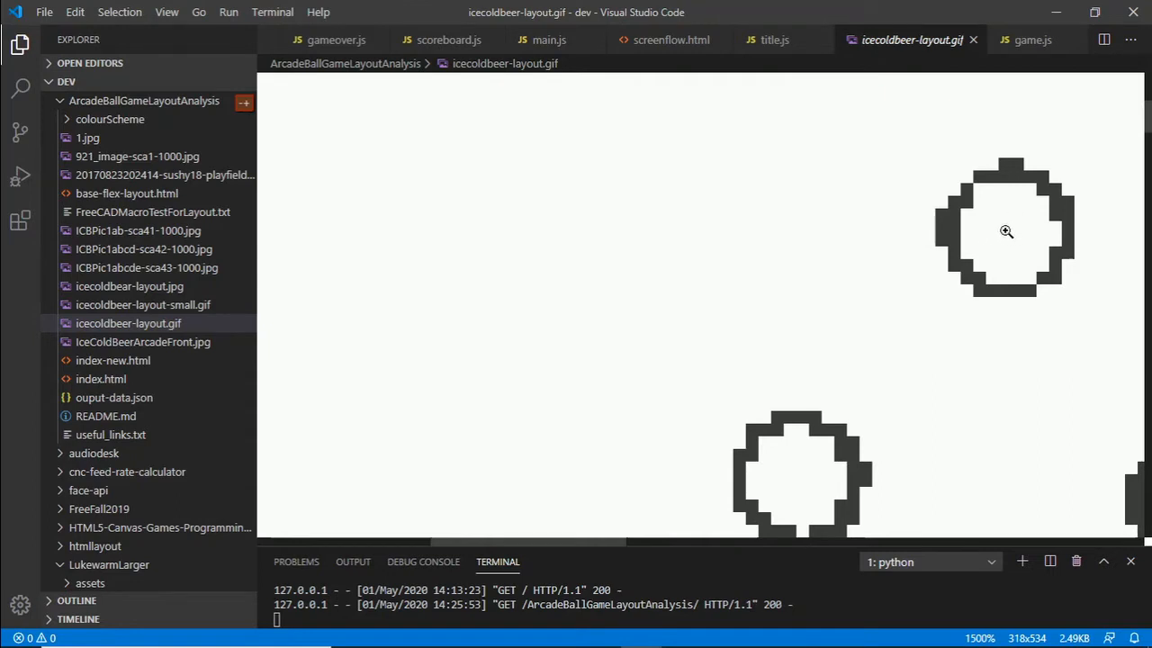
{"action": "mouse_move", "coordinate": [1004, 234]}
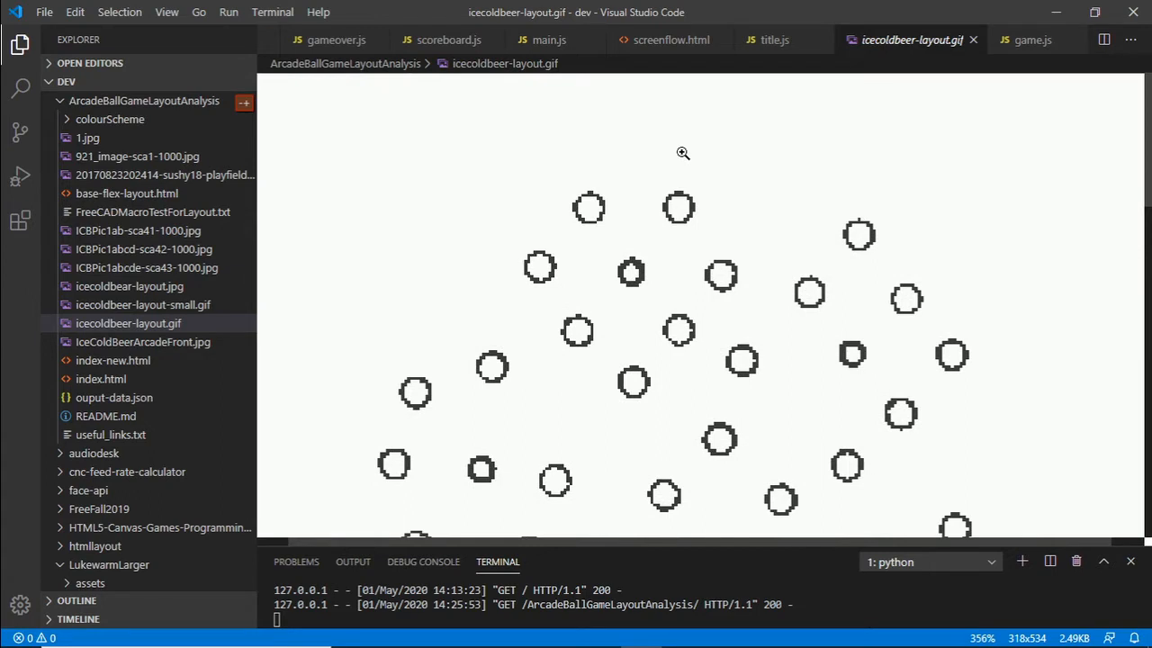
{"action": "mouse_move", "coordinate": [264, 216]}
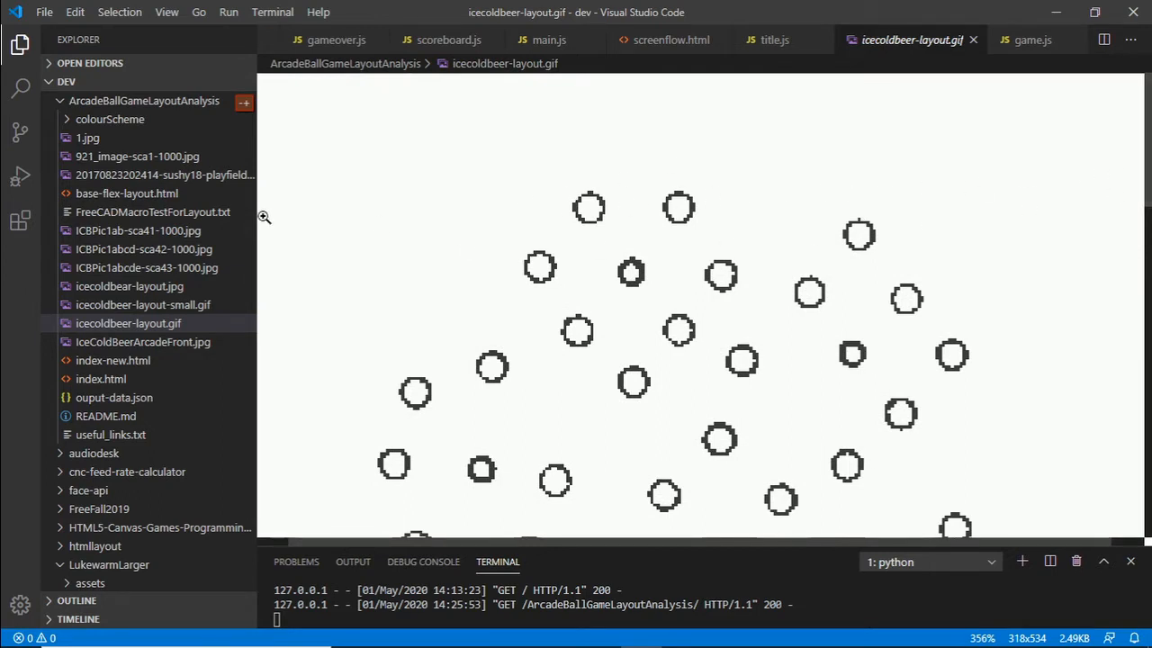
{"action": "mouse_move", "coordinate": [585, 212]}
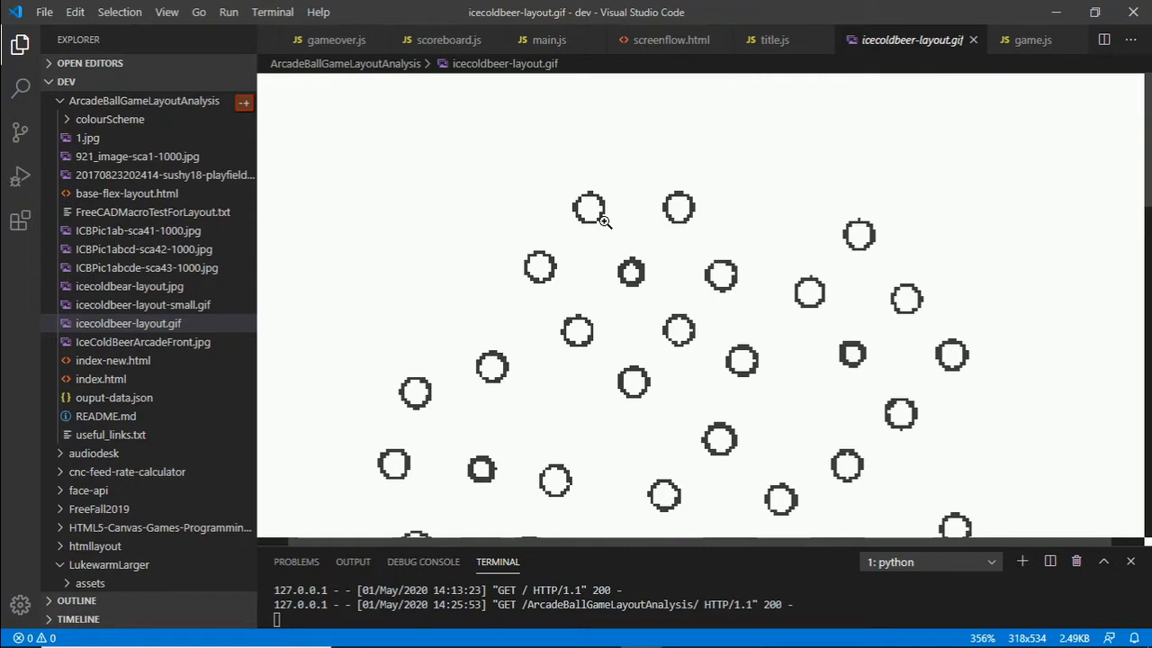
{"action": "mouse_move", "coordinate": [429, 223]}
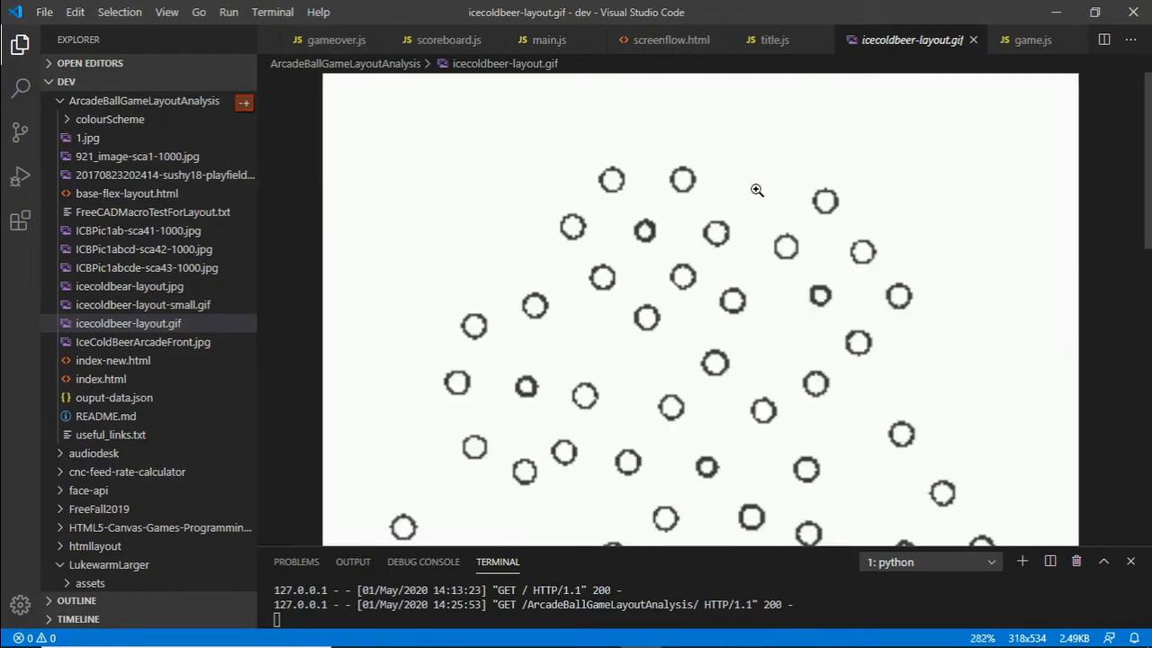
{"action": "mouse_move", "coordinate": [813, 295]}
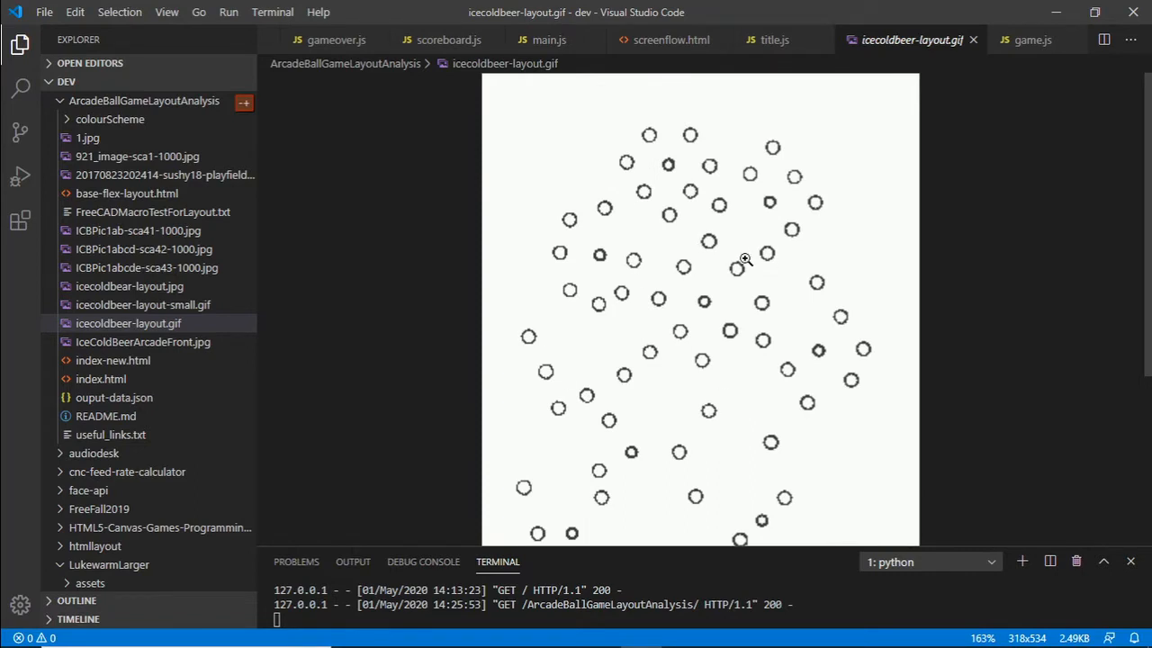
{"action": "mouse_move", "coordinate": [565, 288]}
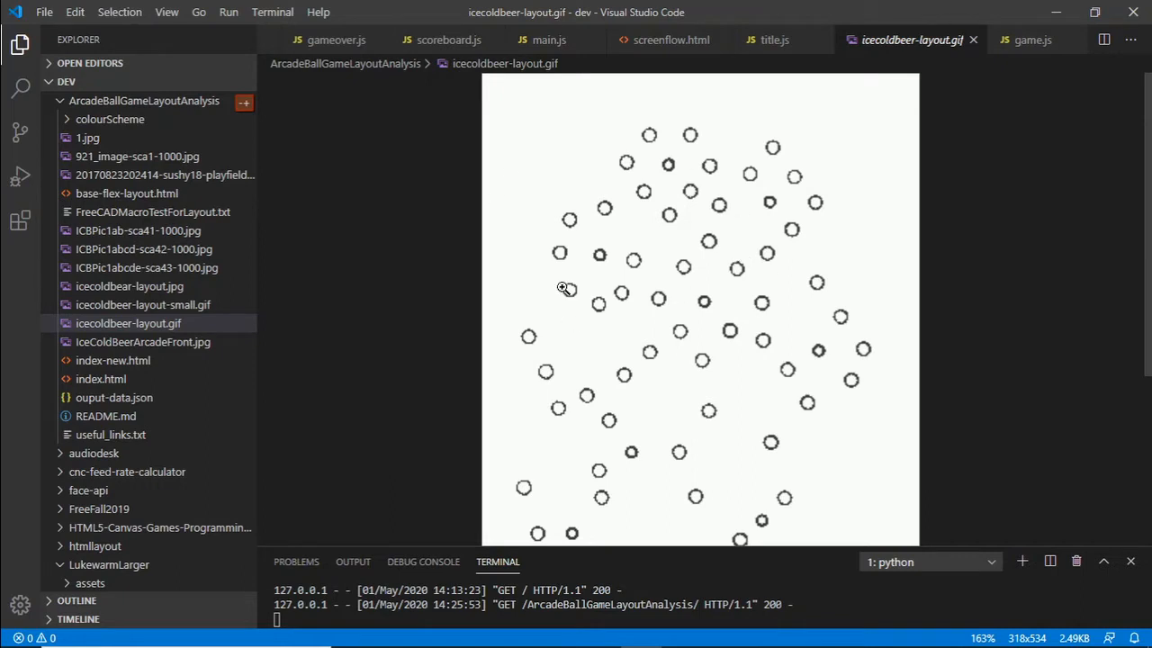
{"action": "mouse_move", "coordinate": [684, 290]}
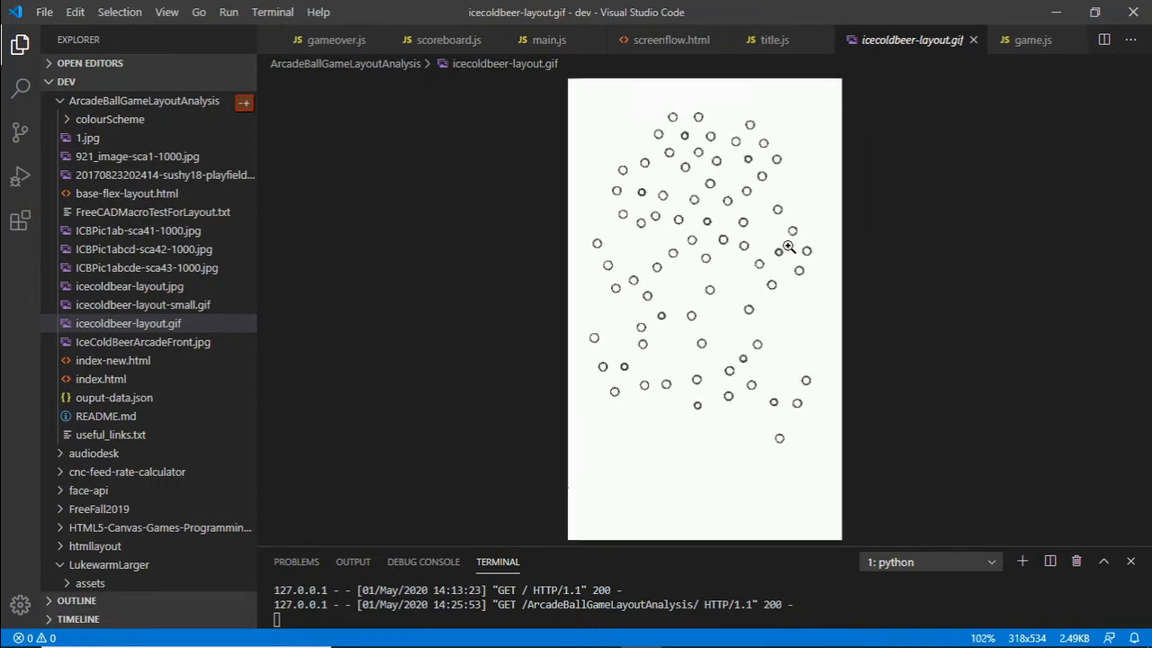
{"action": "mouse_move", "coordinate": [669, 280]}
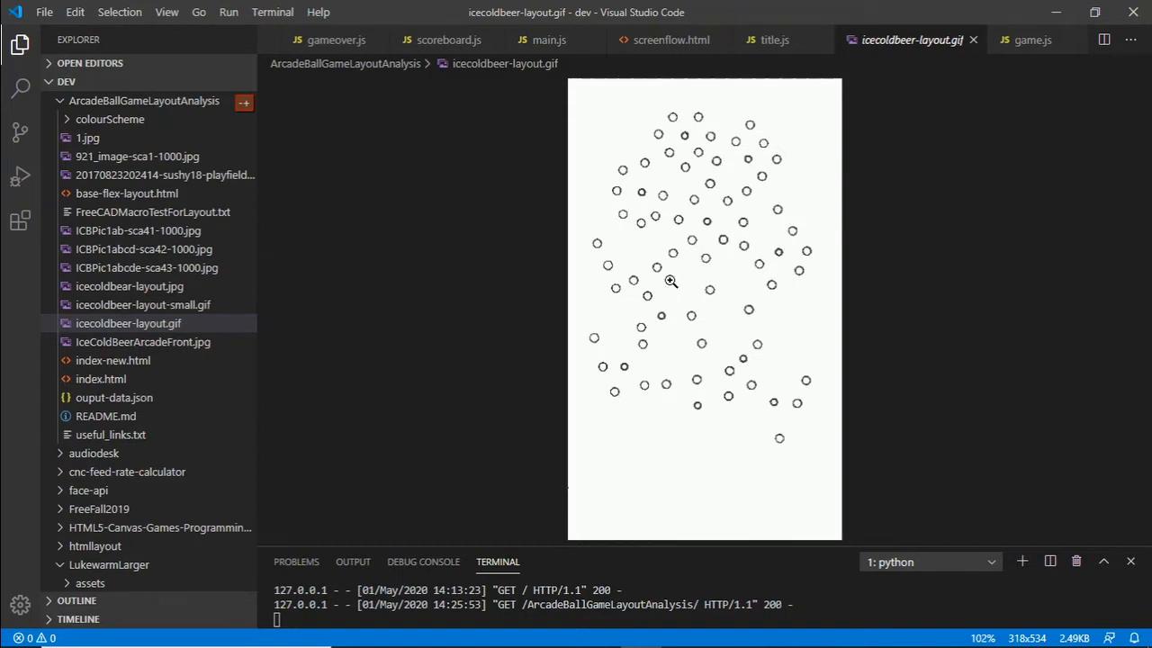
{"action": "mouse_move", "coordinate": [860, 247]}
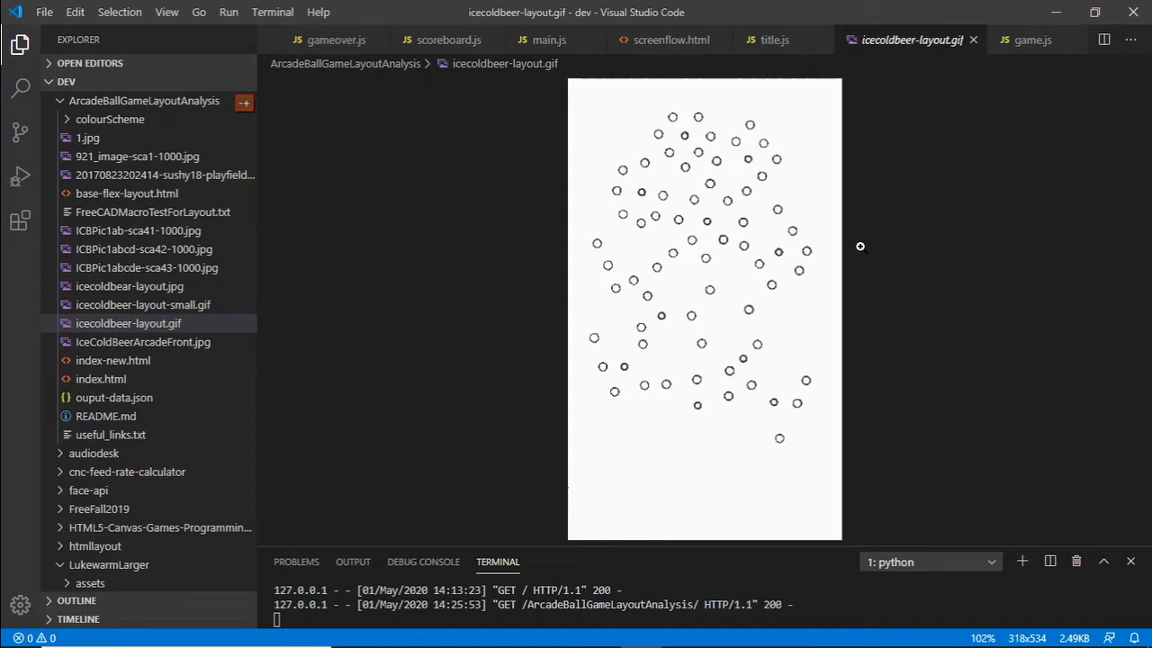
{"action": "mouse_move", "coordinate": [826, 378]}
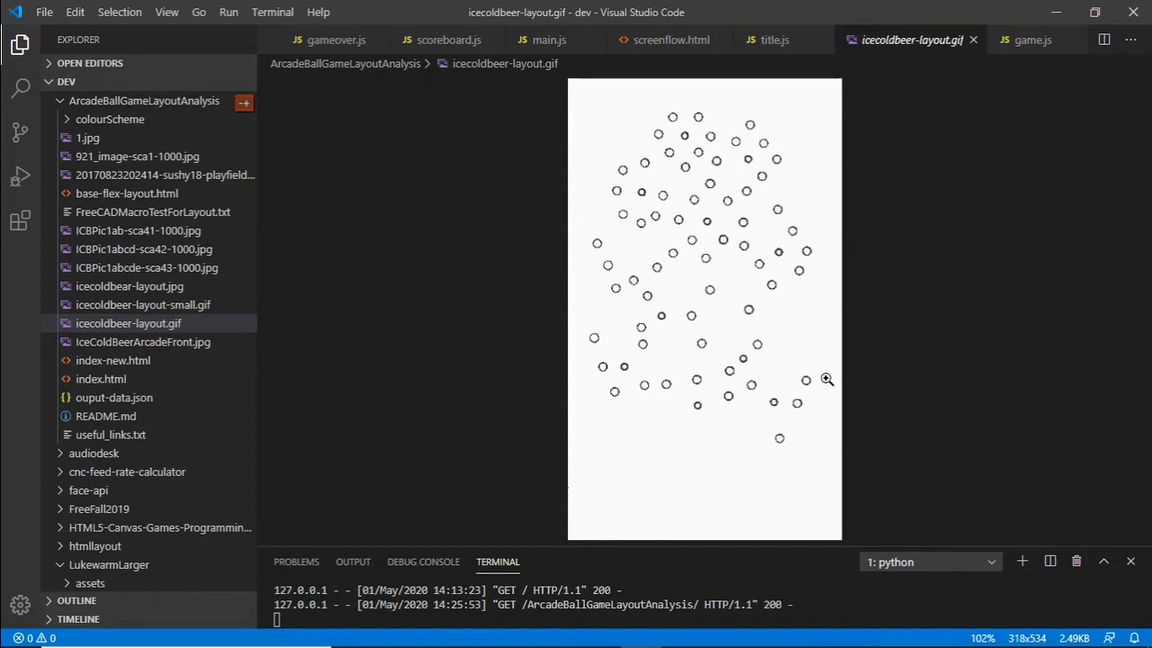
{"action": "mouse_move", "coordinate": [914, 465]}
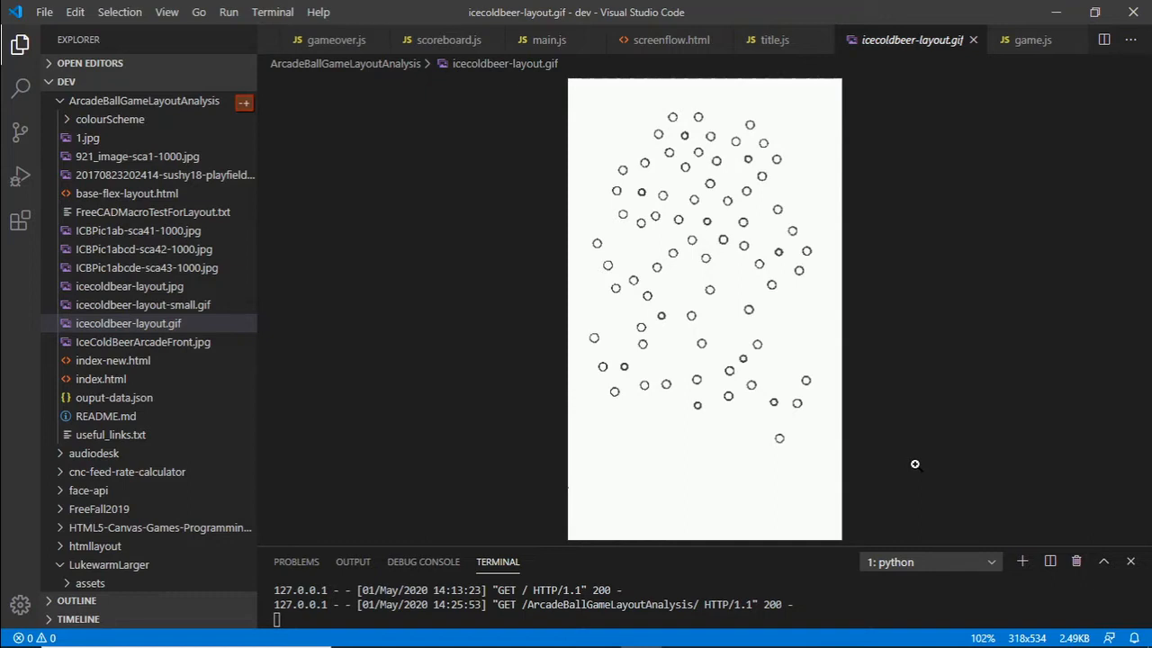
{"action": "mouse_move", "coordinate": [911, 322]}
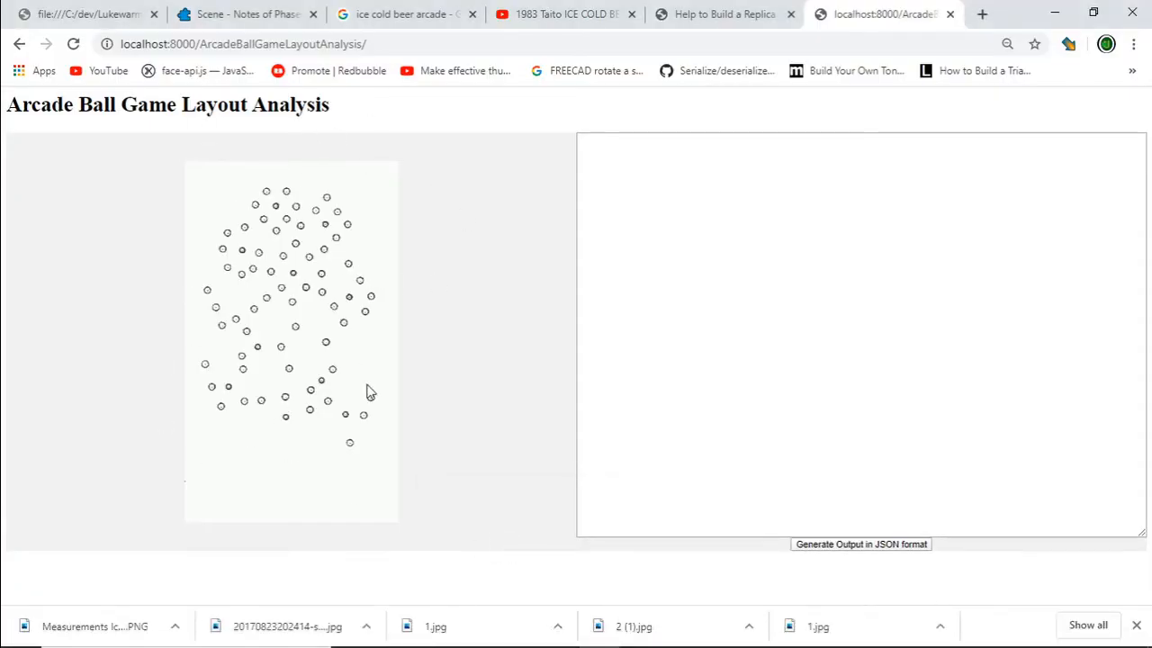
Generate the normalized hole coordinates as JSON and look through the output text
{"action": "left_click", "coordinate": [860, 543]}
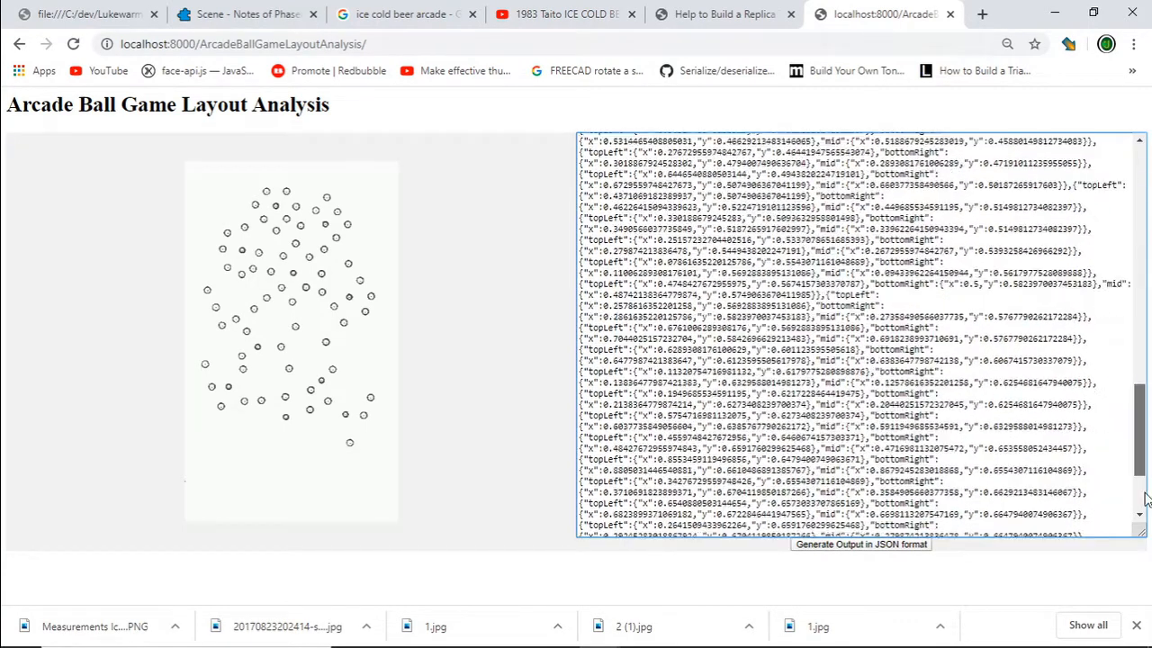
{"action": "scroll", "scroll_direction": "down", "scroll_amount": 3}
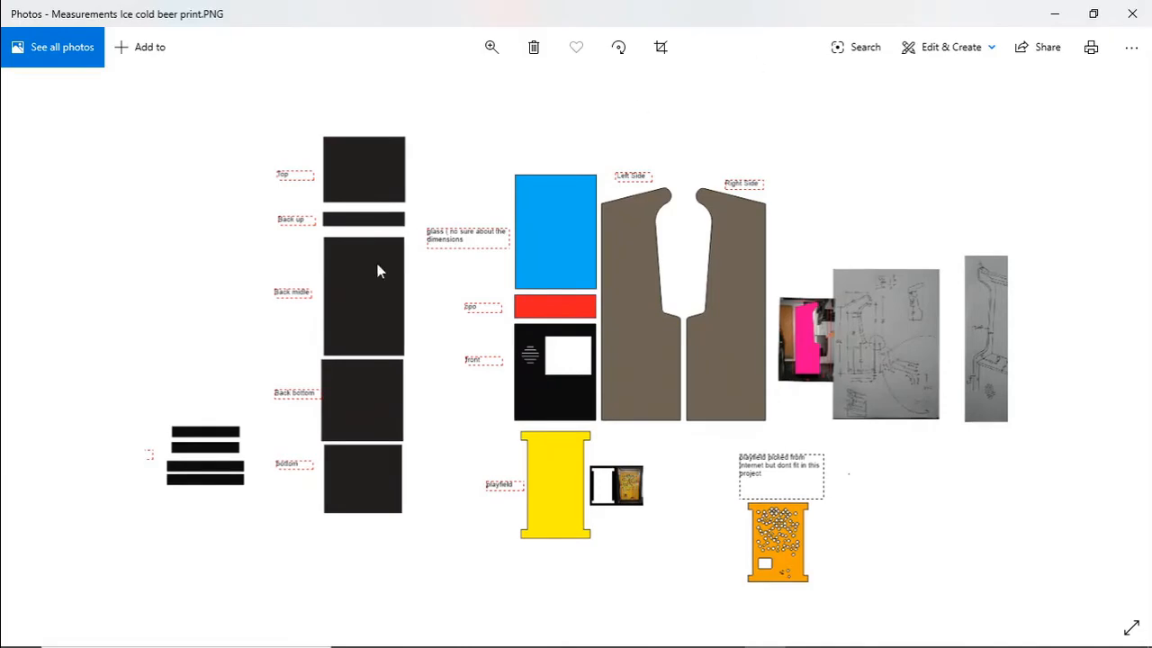
{"action": "mouse_move", "coordinate": [874, 331]}
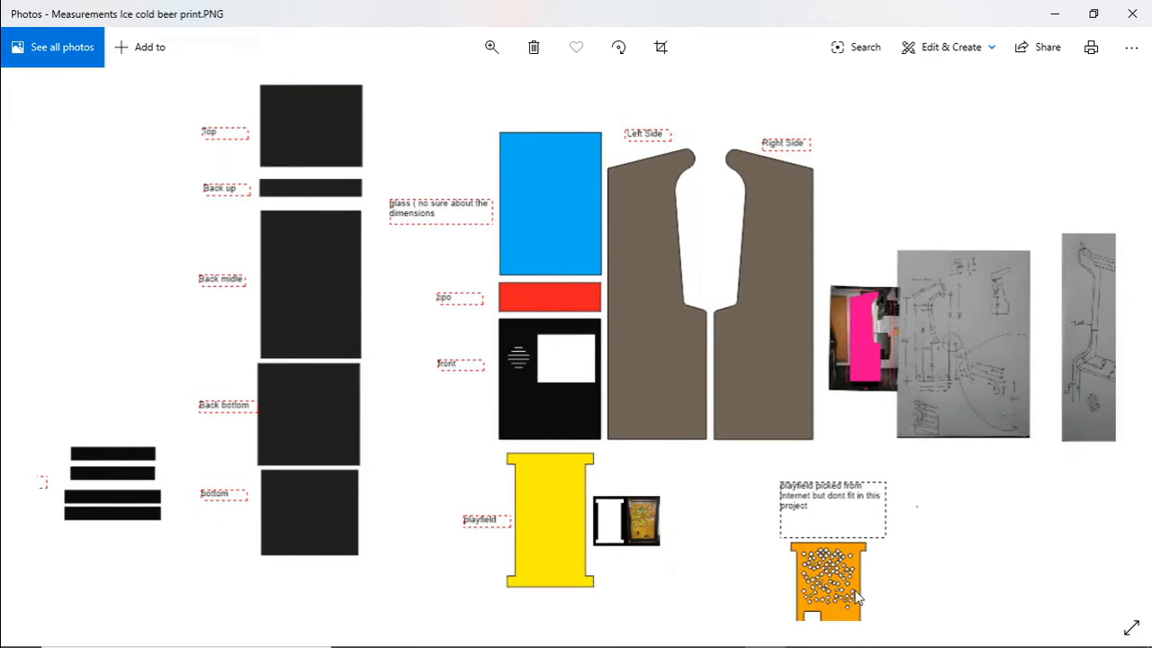
Zoom in on the orange playfield drawing in the Measurements Ice cold beer print image
{"action": "scroll", "scroll_direction": "down", "scroll_amount": 3}
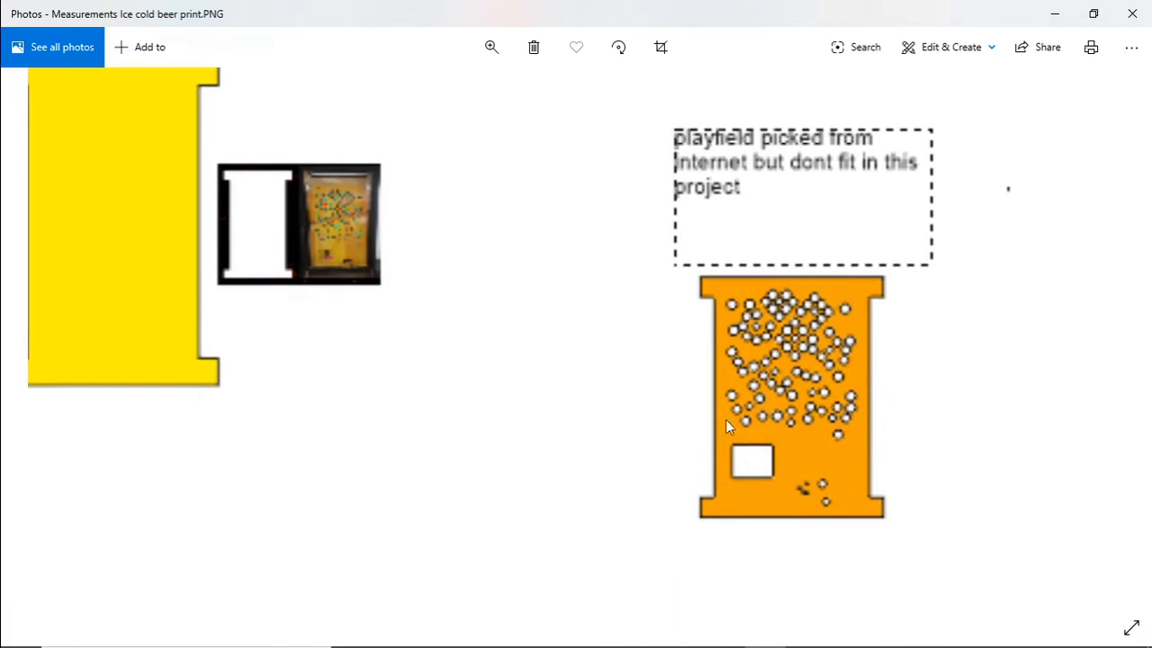
{"action": "mouse_move", "coordinate": [747, 360]}
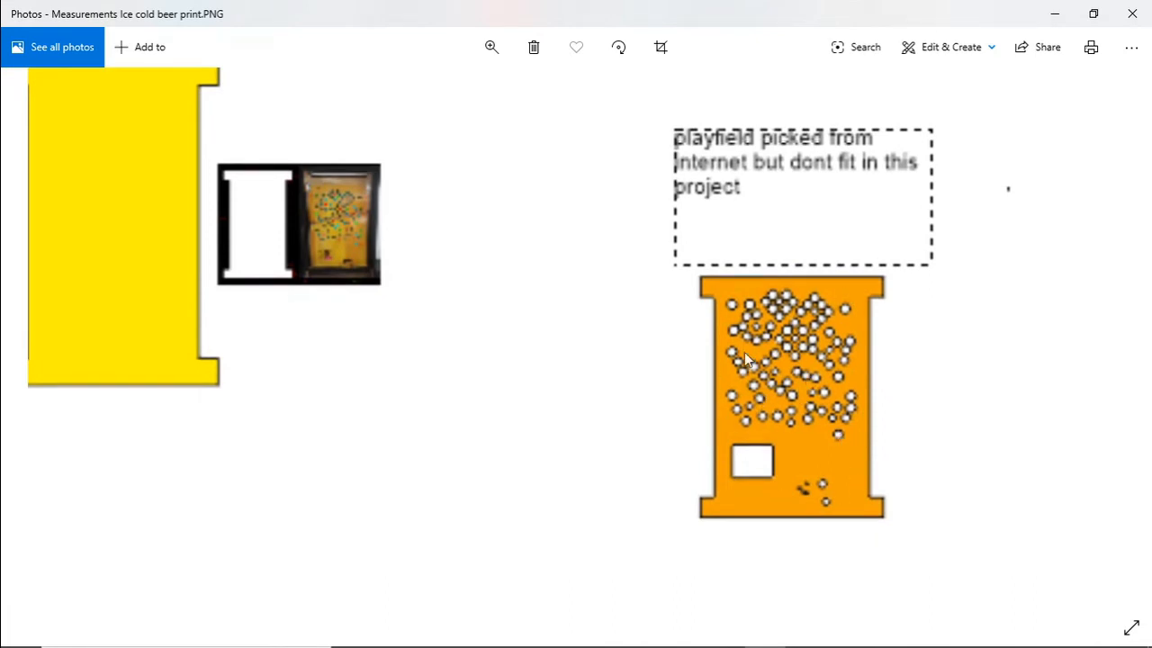
{"action": "mouse_move", "coordinate": [844, 518]}
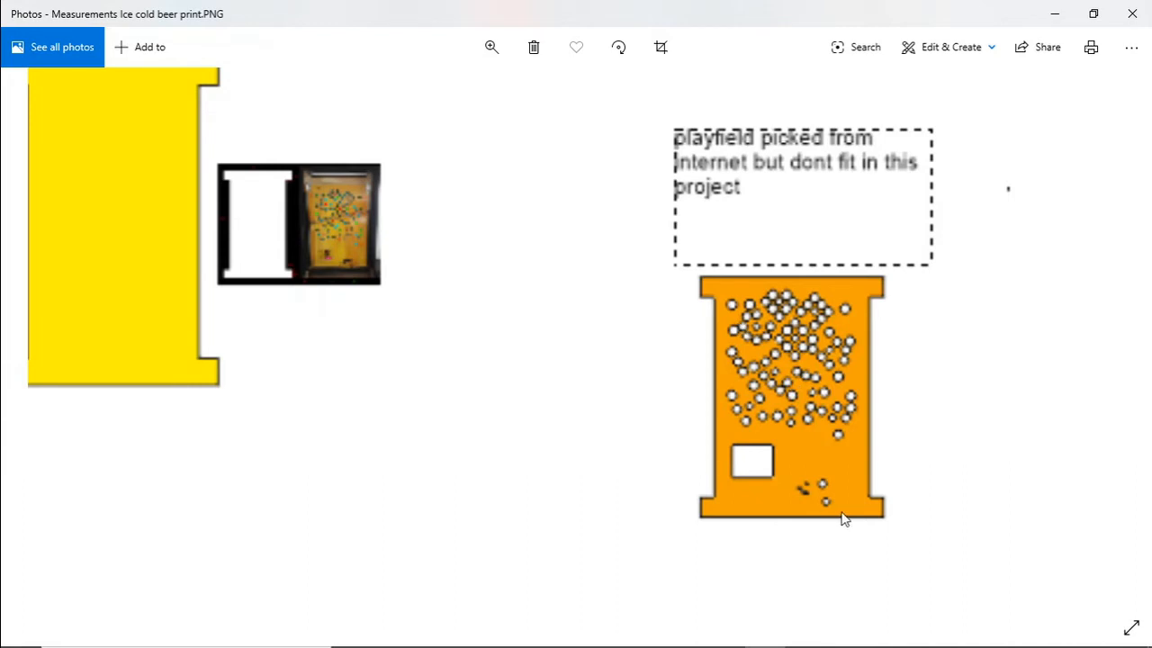
{"action": "mouse_move", "coordinate": [871, 485]}
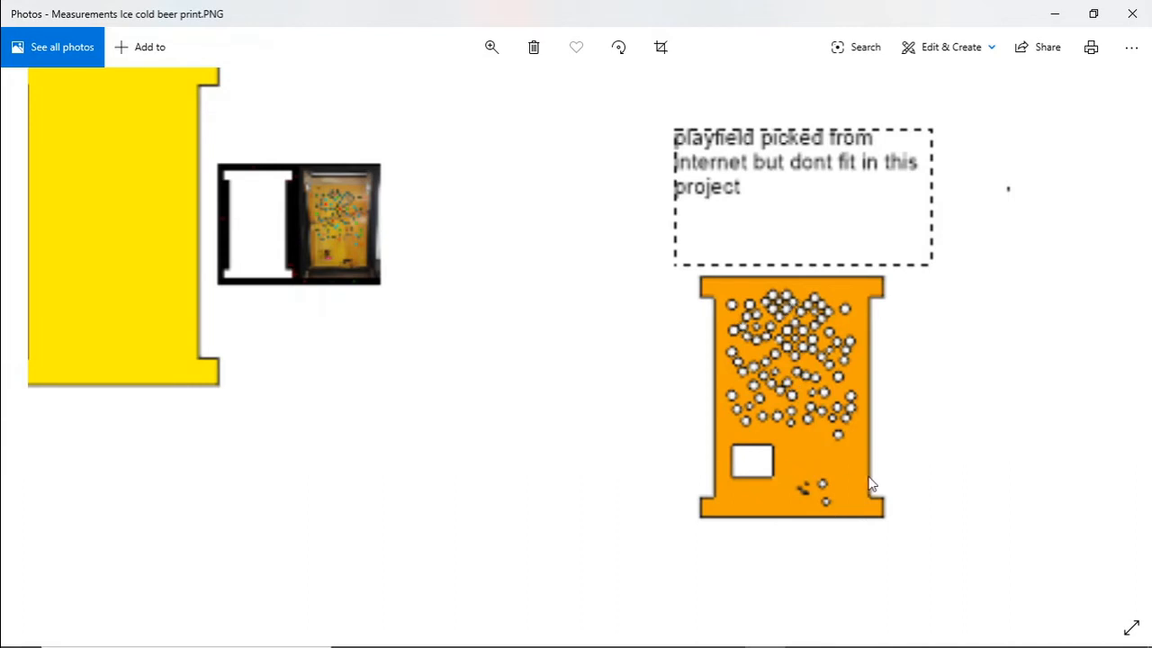
{"action": "mouse_move", "coordinate": [772, 328]}
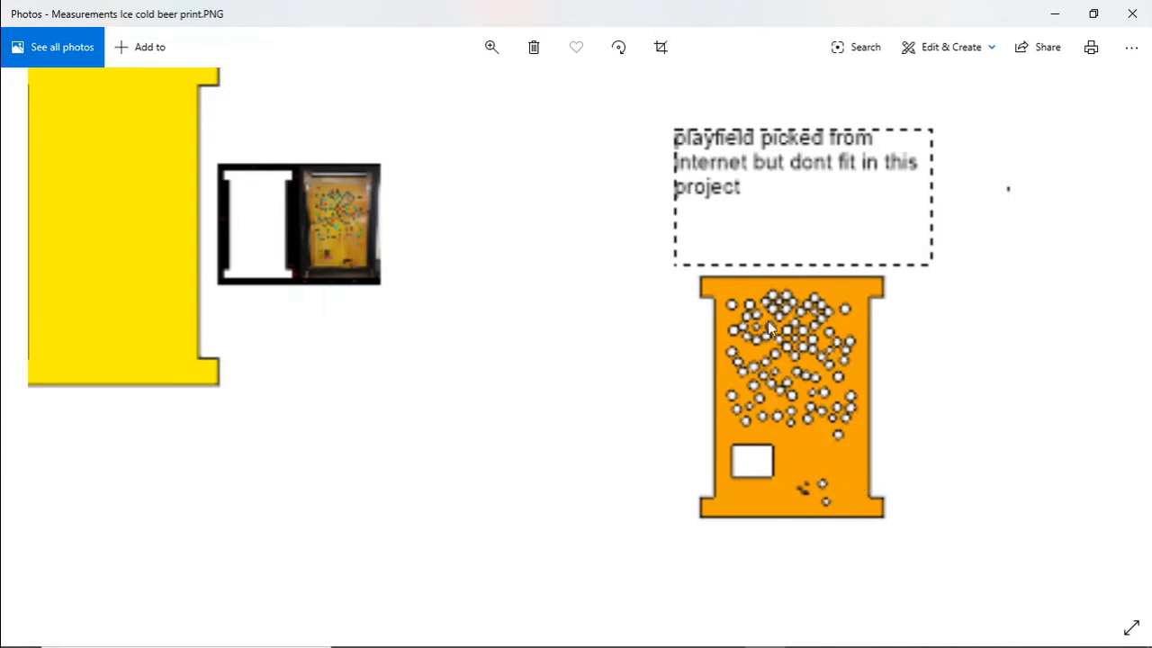
{"action": "mouse_move", "coordinate": [735, 410]}
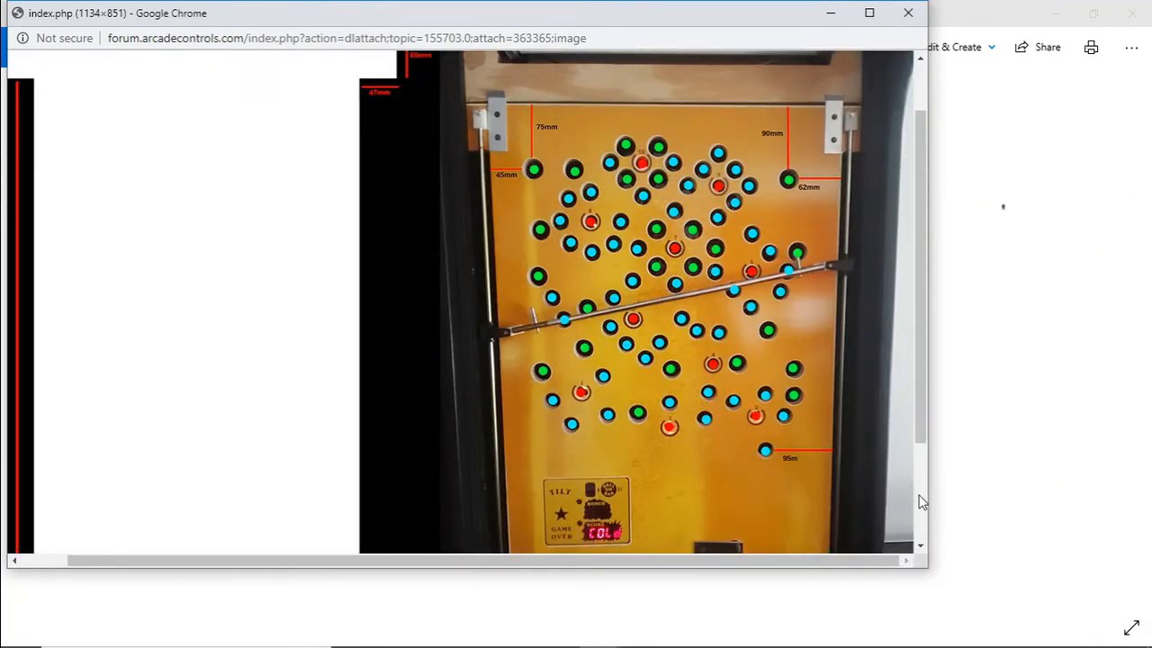
Scroll through the forum's annotated playfield photo with hole sizes, then close its popup window
{"action": "scroll", "scroll_direction": "down", "scroll_amount": 3}
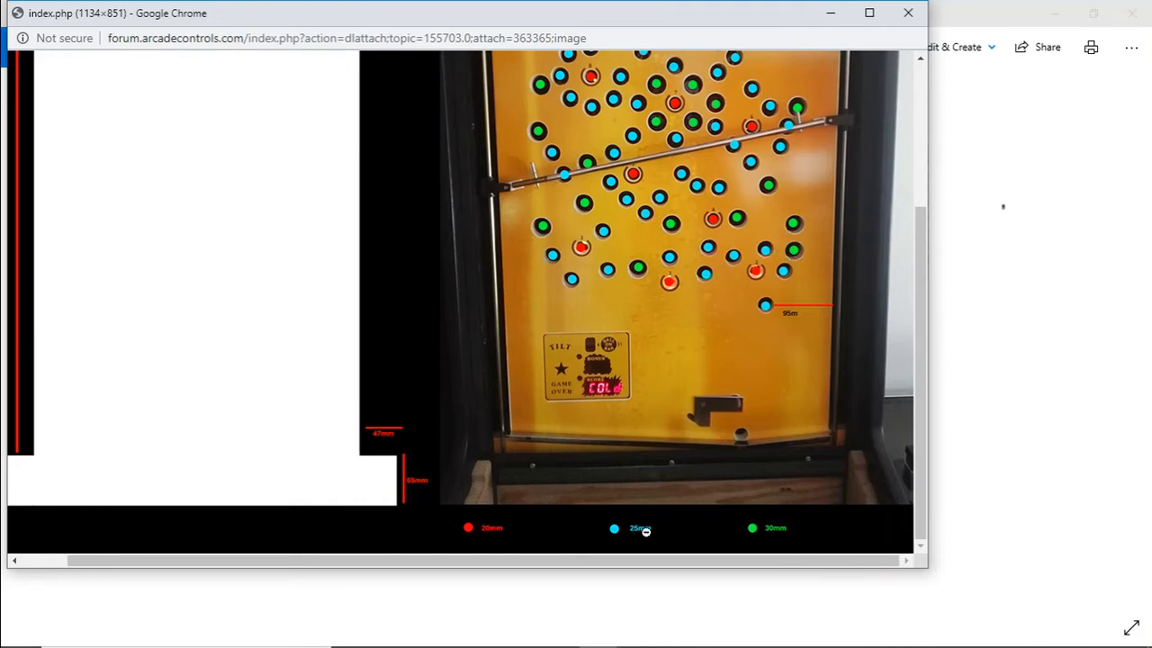
{"action": "mouse_move", "coordinate": [846, 410]}
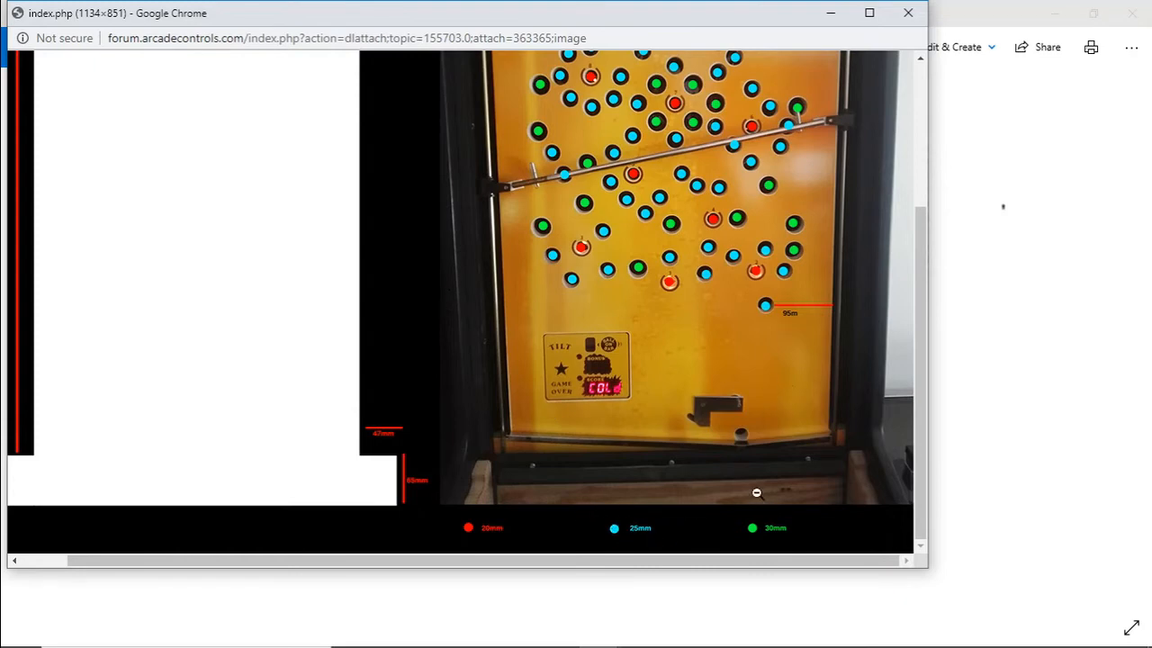
{"action": "mouse_move", "coordinate": [688, 292]}
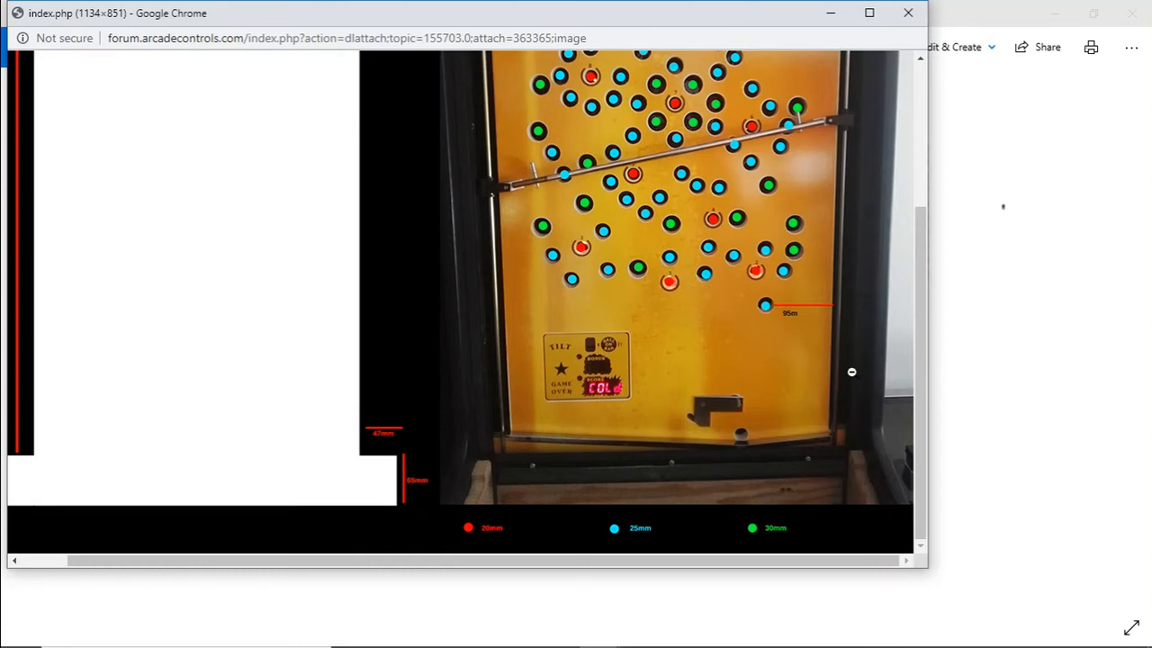
{"action": "mouse_move", "coordinate": [860, 364]}
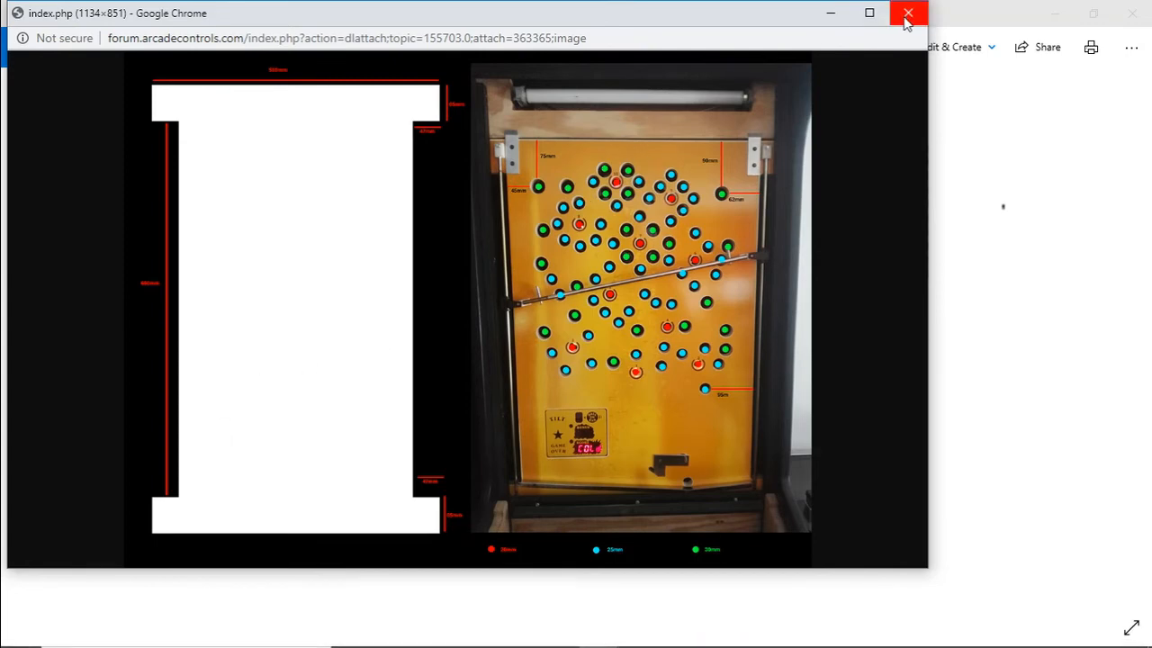
{"action": "left_click", "coordinate": [907, 12]}
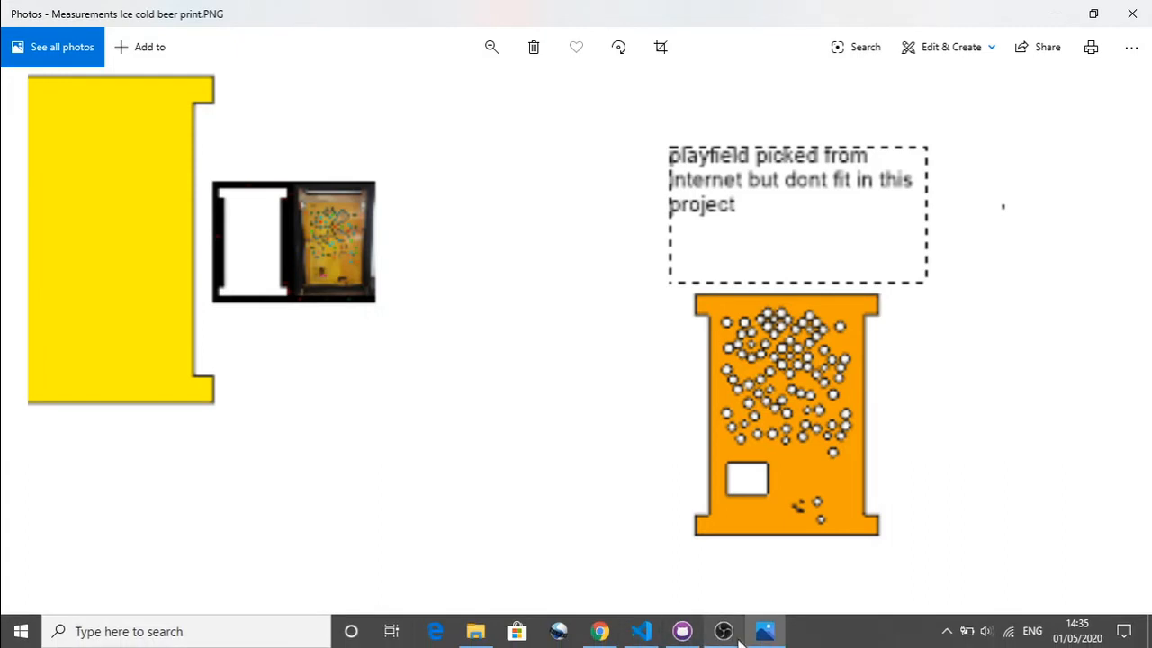
{"action": "mouse_move", "coordinate": [724, 630]}
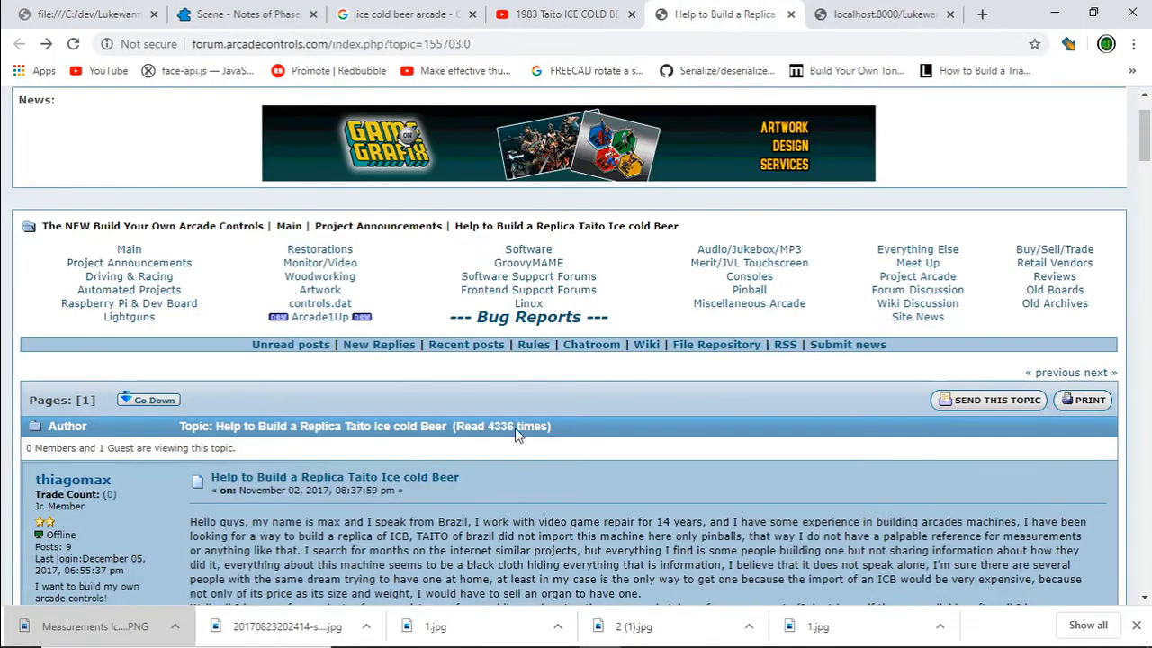
Download the 'Measurements Ice cold beer print.PNG' attachment from the replica-build forum thread
{"action": "scroll", "scroll_direction": "down", "scroll_amount": 3}
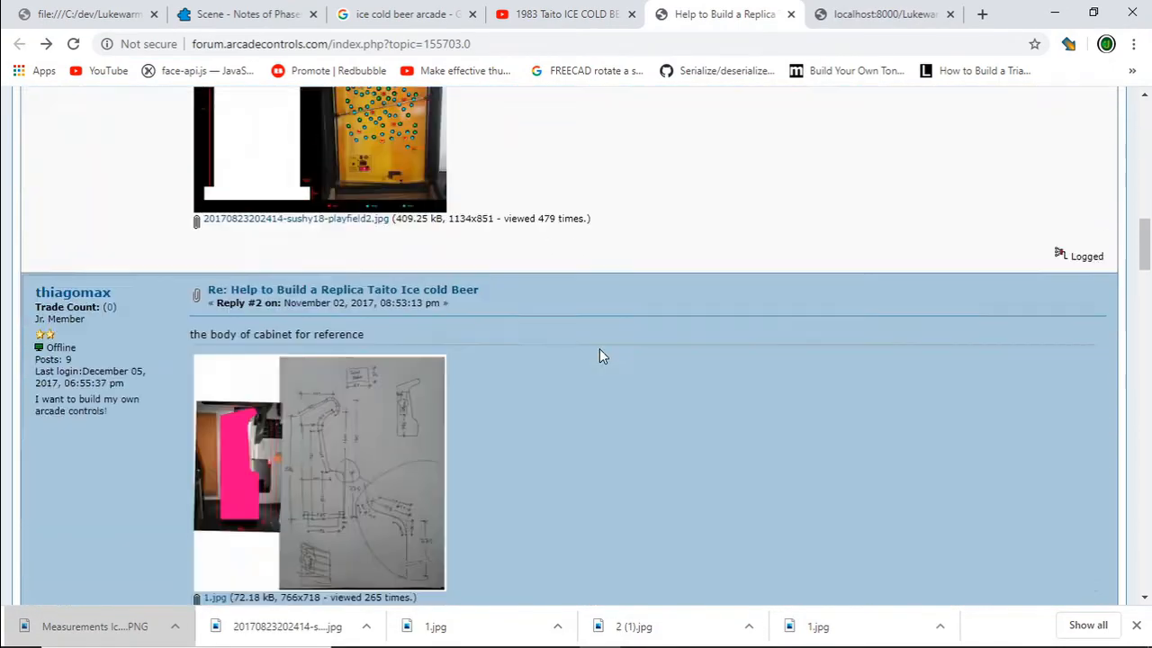
{"action": "scroll", "scroll_direction": "down", "scroll_amount": 3}
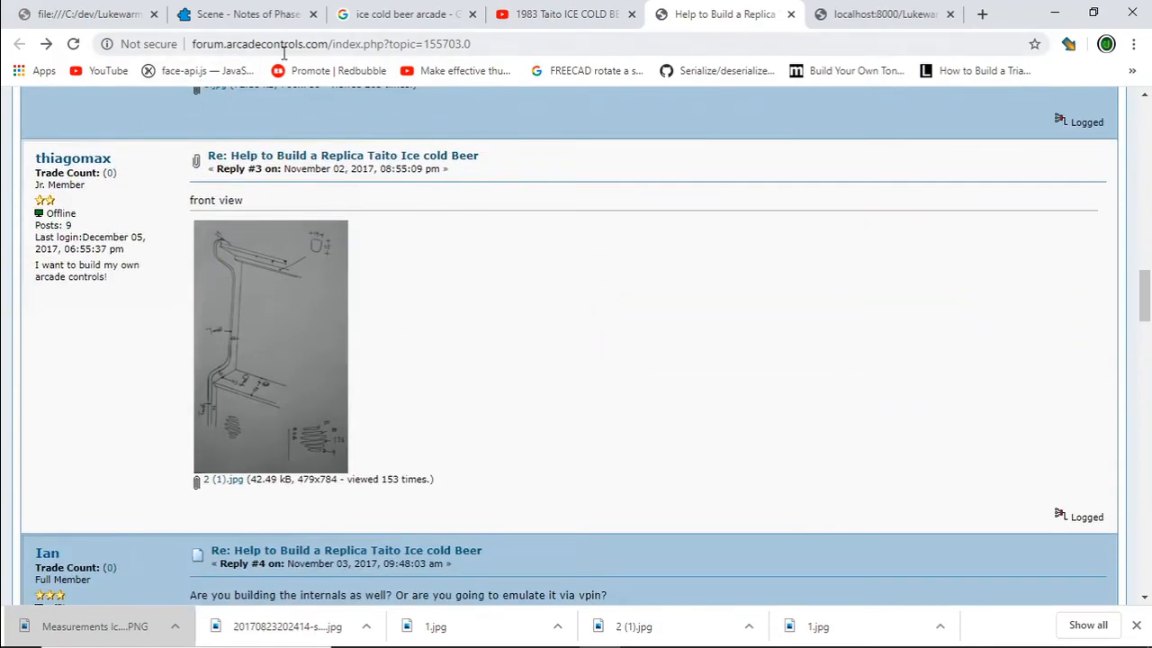
{"action": "scroll", "scroll_direction": "down", "scroll_amount": 3}
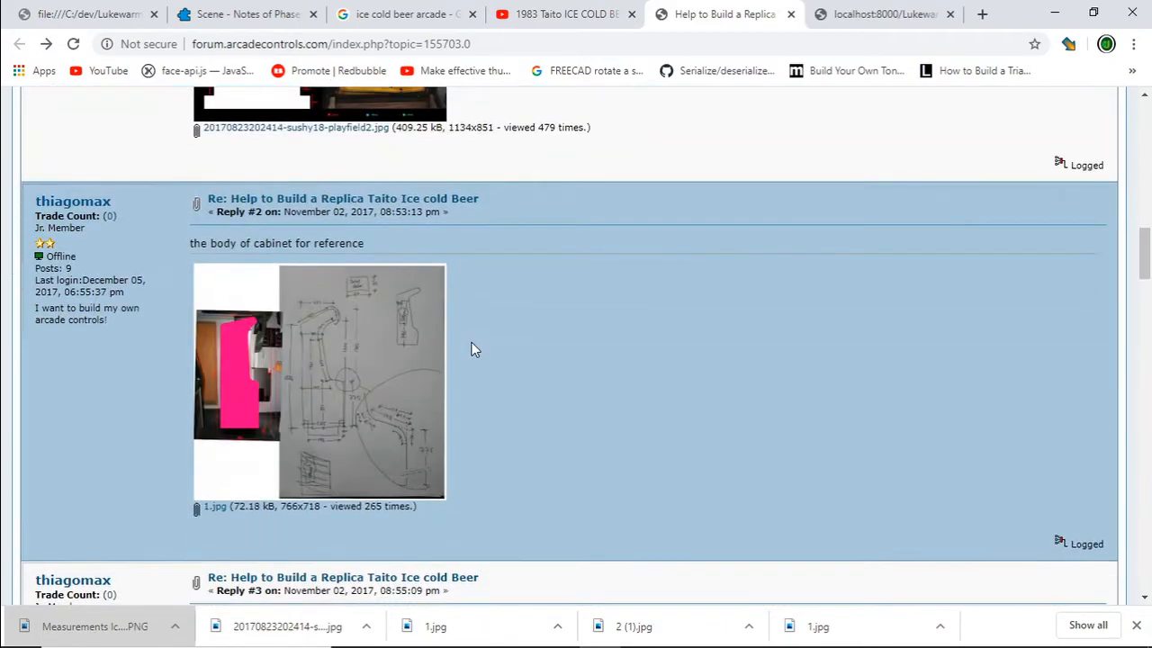
{"action": "scroll", "scroll_direction": "down", "scroll_amount": 3}
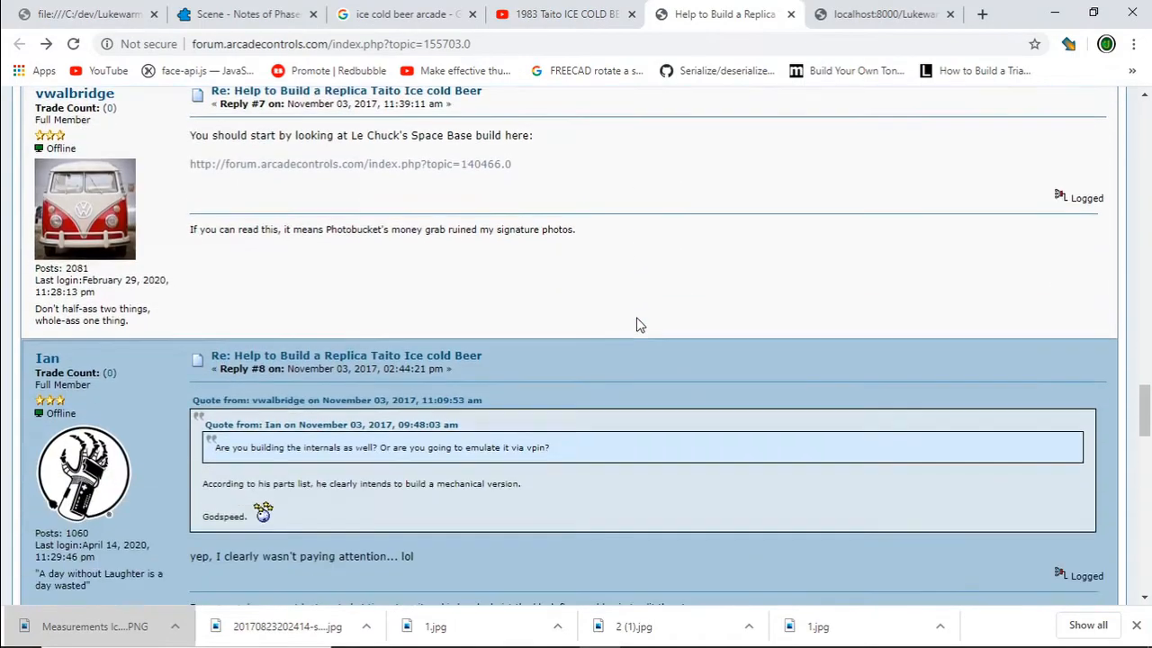
{"action": "scroll", "scroll_direction": "down", "scroll_amount": 3}
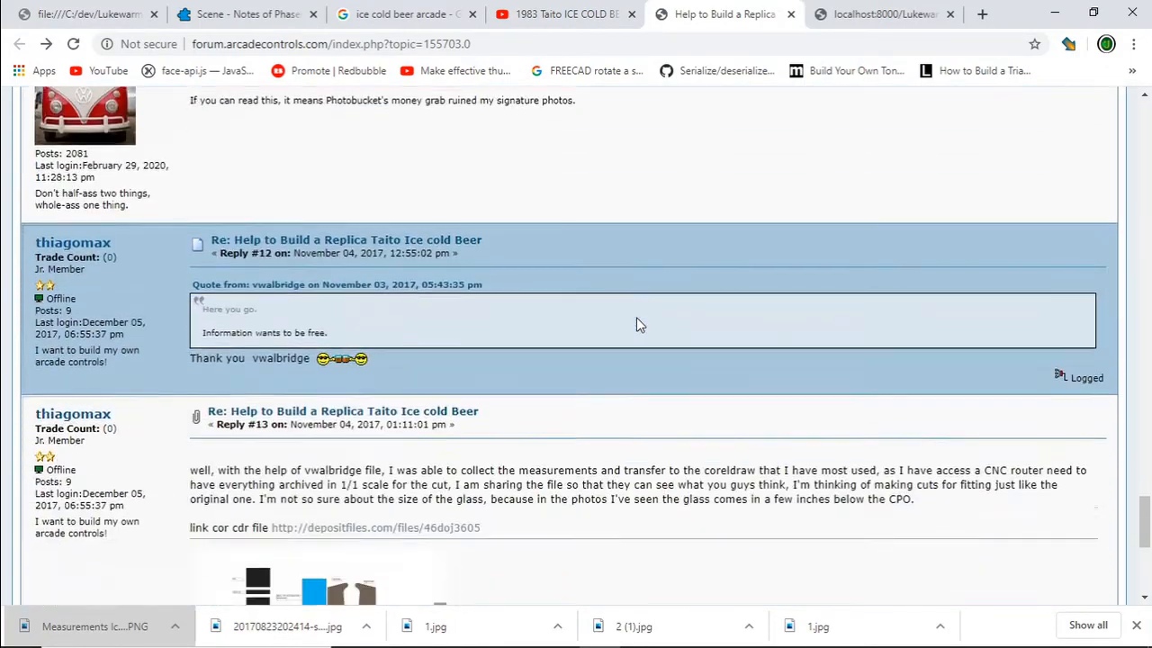
{"action": "scroll", "scroll_direction": "down", "scroll_amount": 3}
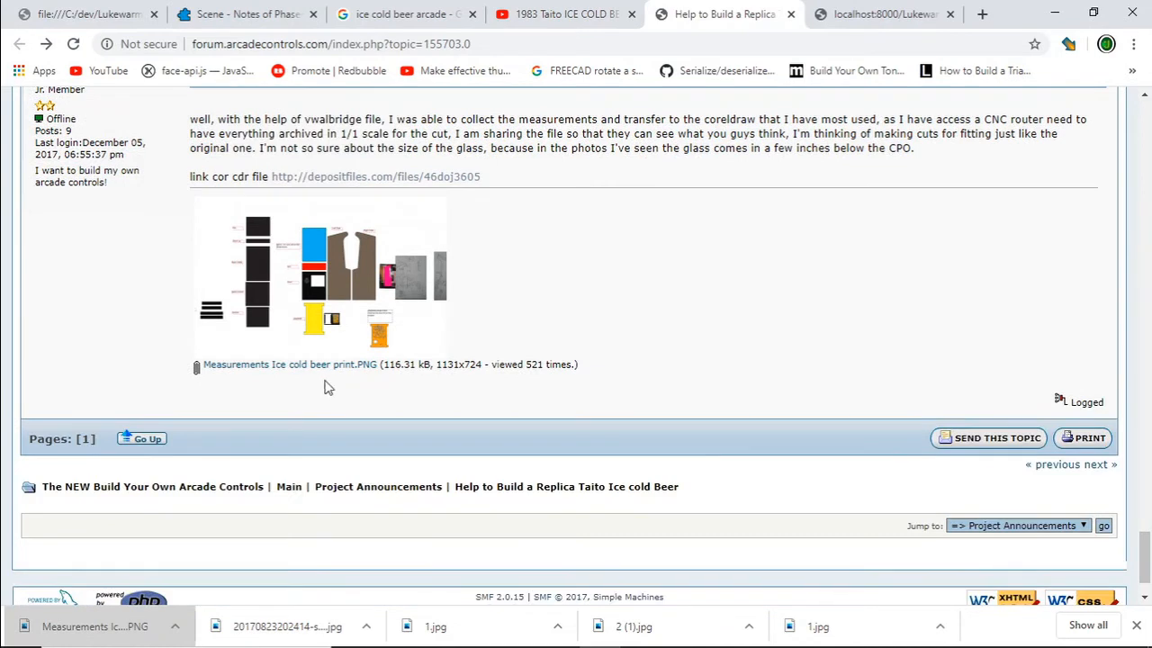
{"action": "mouse_move", "coordinate": [315, 369]}
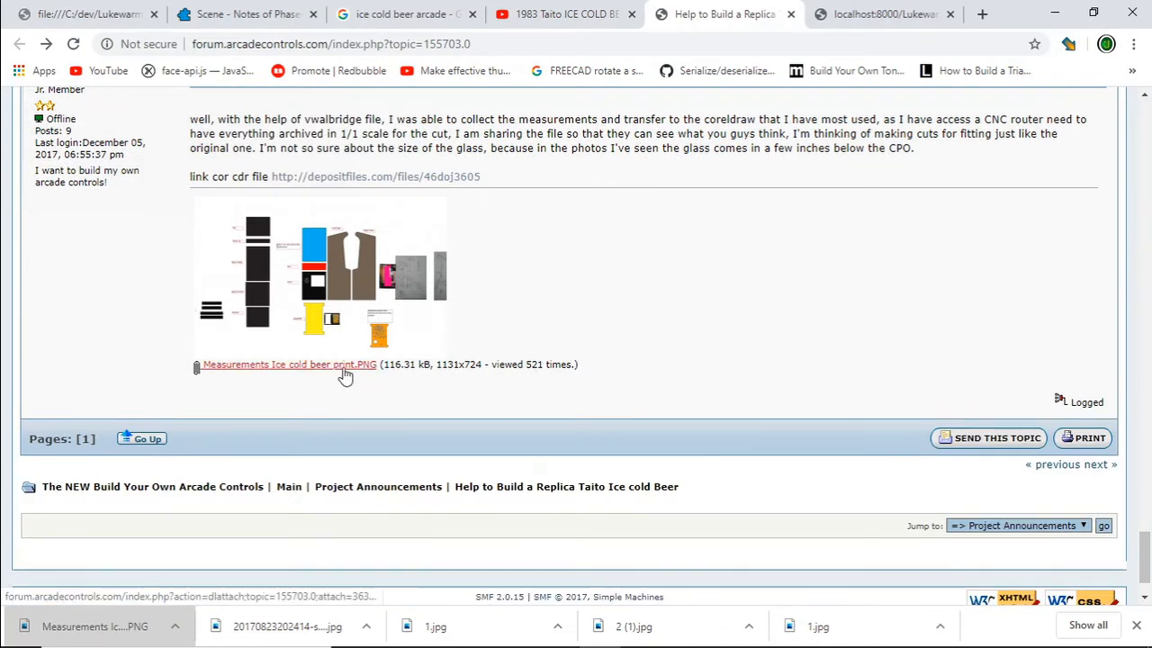
{"action": "left_click", "coordinate": [290, 363]}
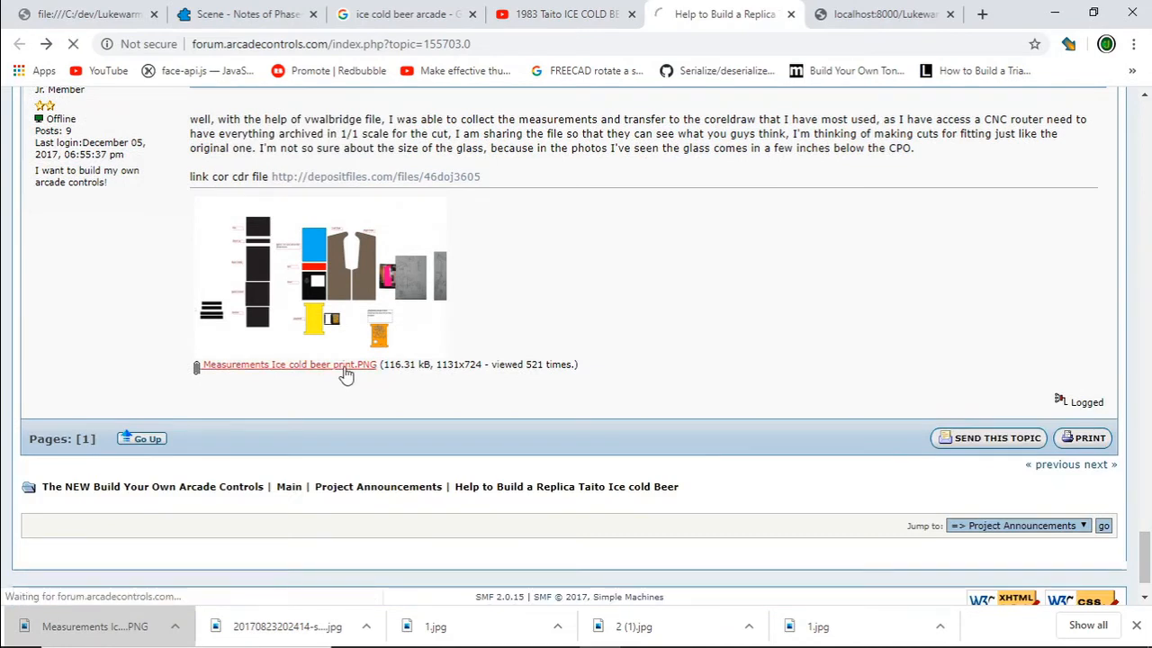
{"action": "left_click", "coordinate": [288, 364]}
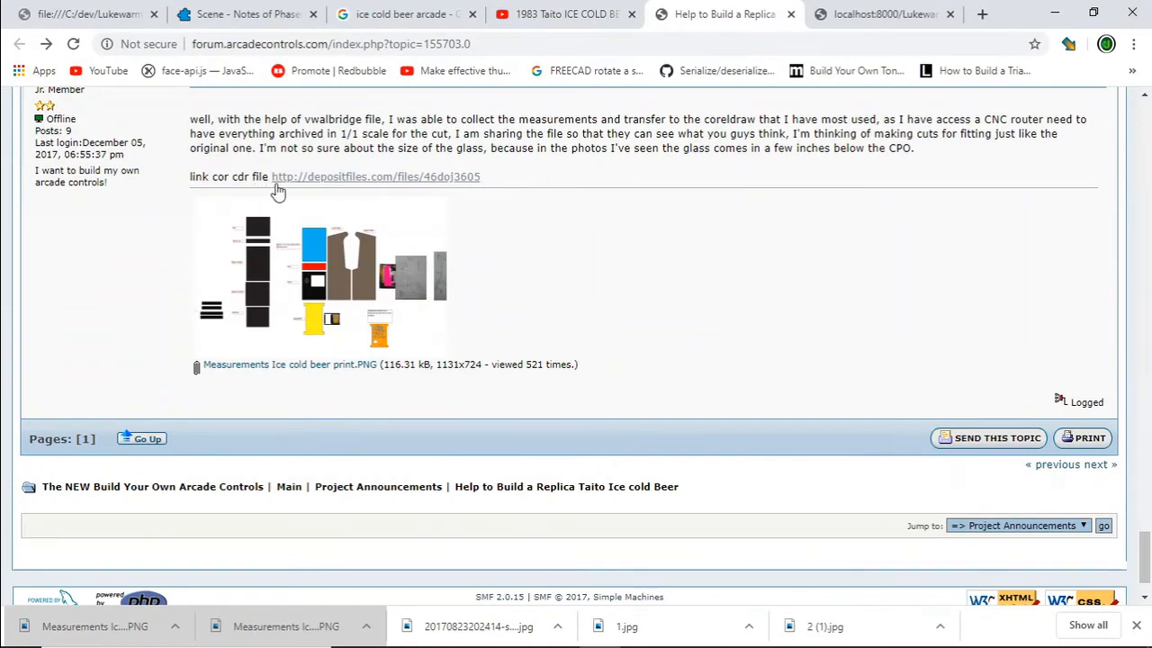
Follow the thread's link to the DepositFiles page for the CorelDRAW file
{"action": "left_click", "coordinate": [375, 176]}
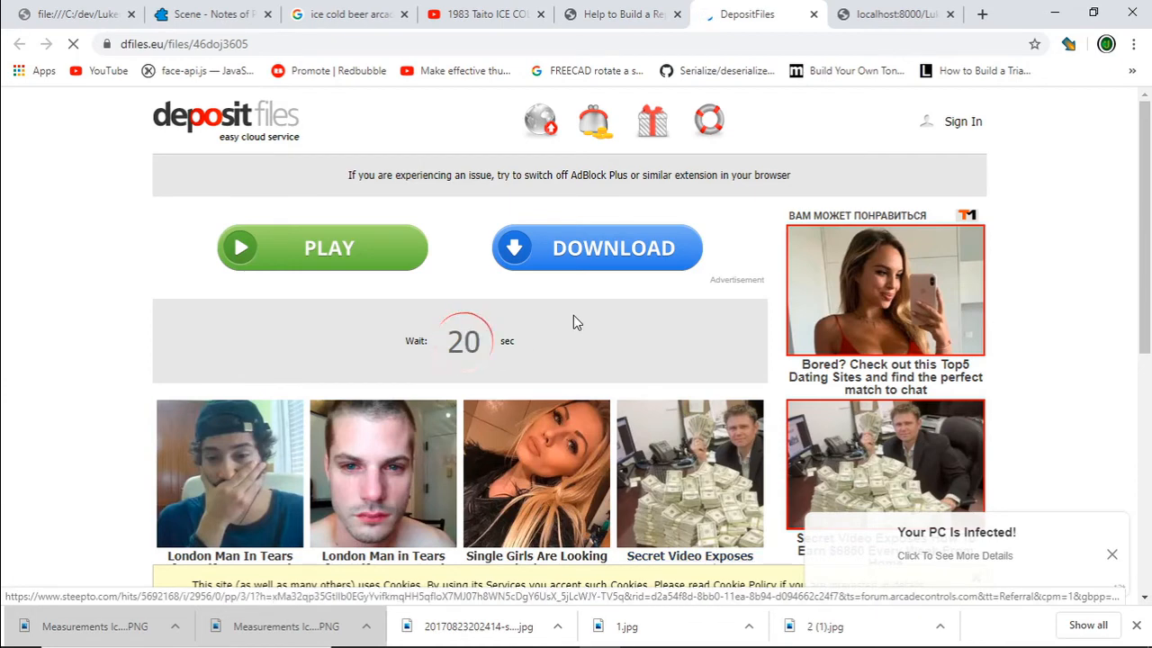
{"action": "mouse_move", "coordinate": [551, 353]}
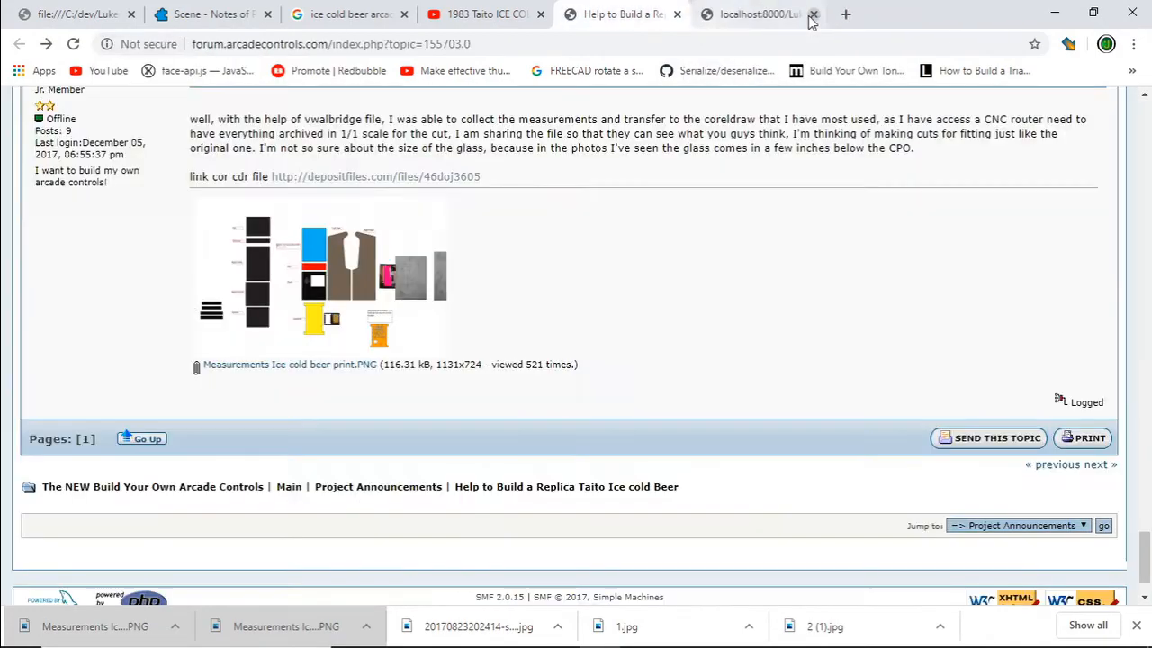
{"action": "scroll", "scroll_direction": "down", "scroll_amount": 3}
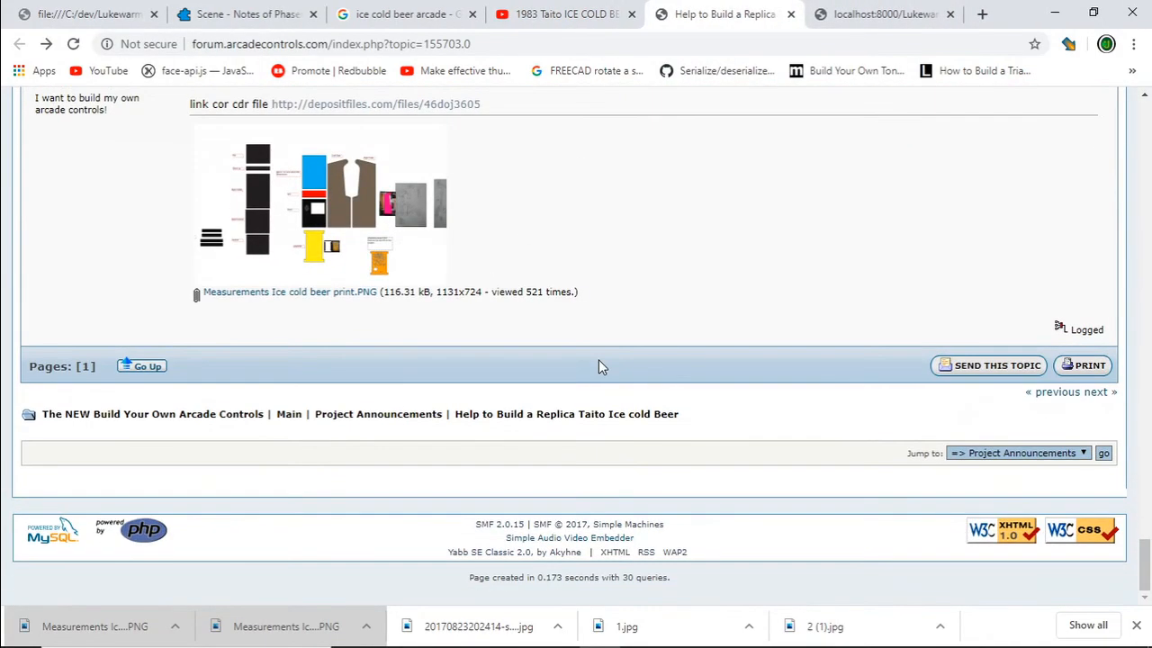
{"action": "mouse_move", "coordinate": [350, 313]}
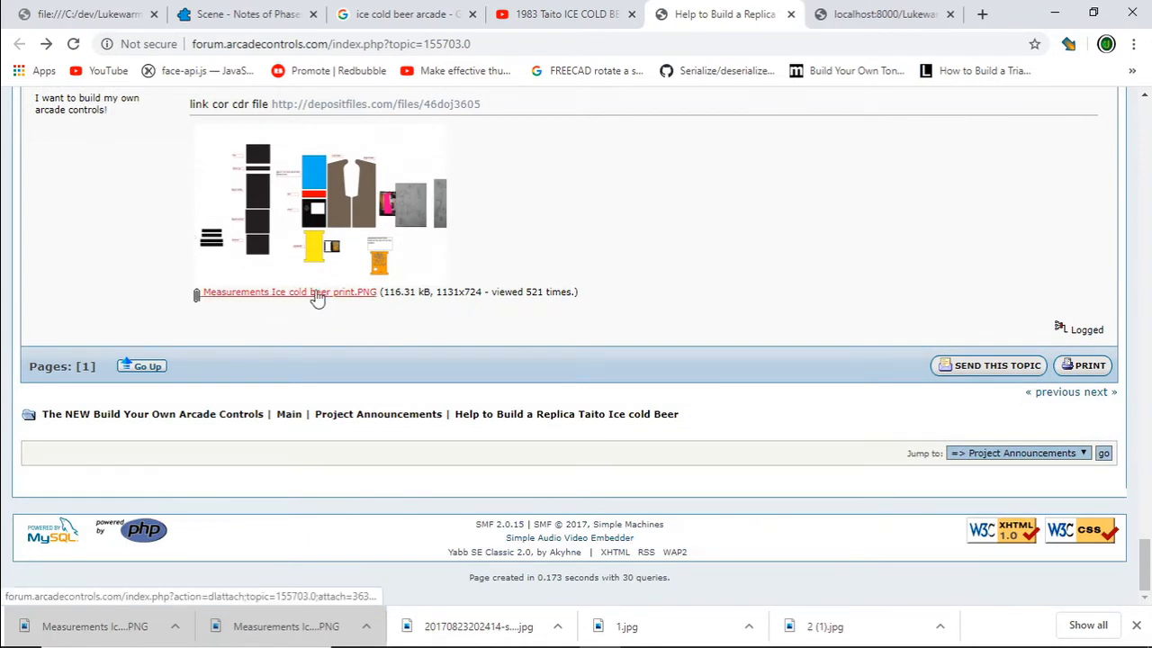
{"action": "mouse_move", "coordinate": [281, 299]}
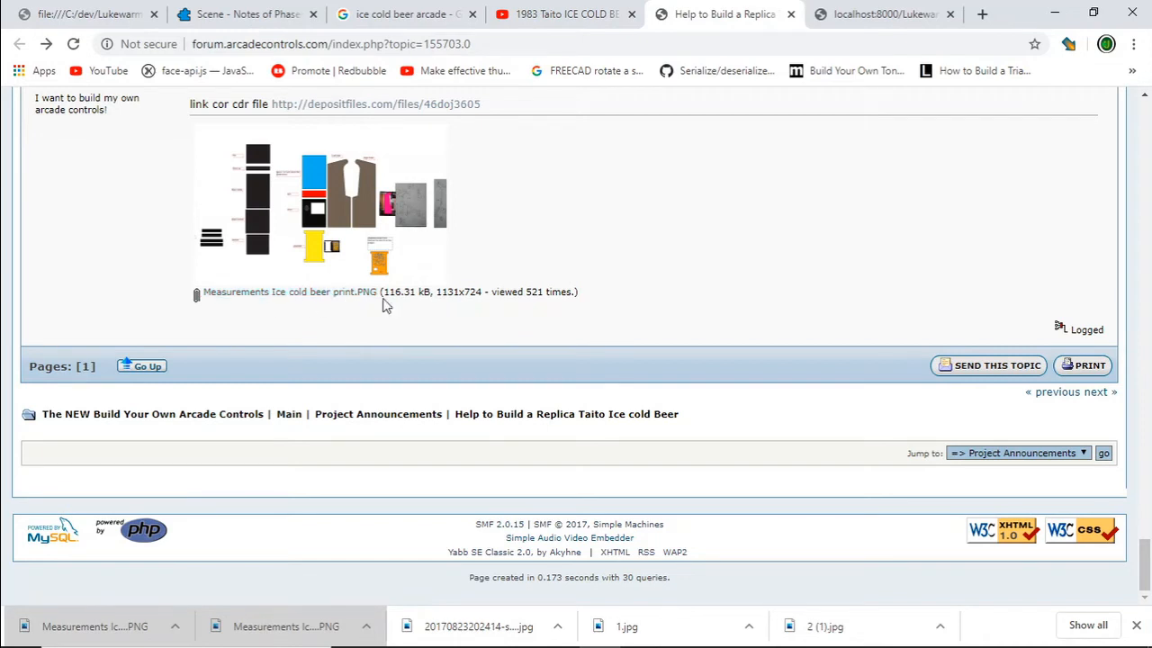
{"action": "mouse_move", "coordinate": [675, 249]}
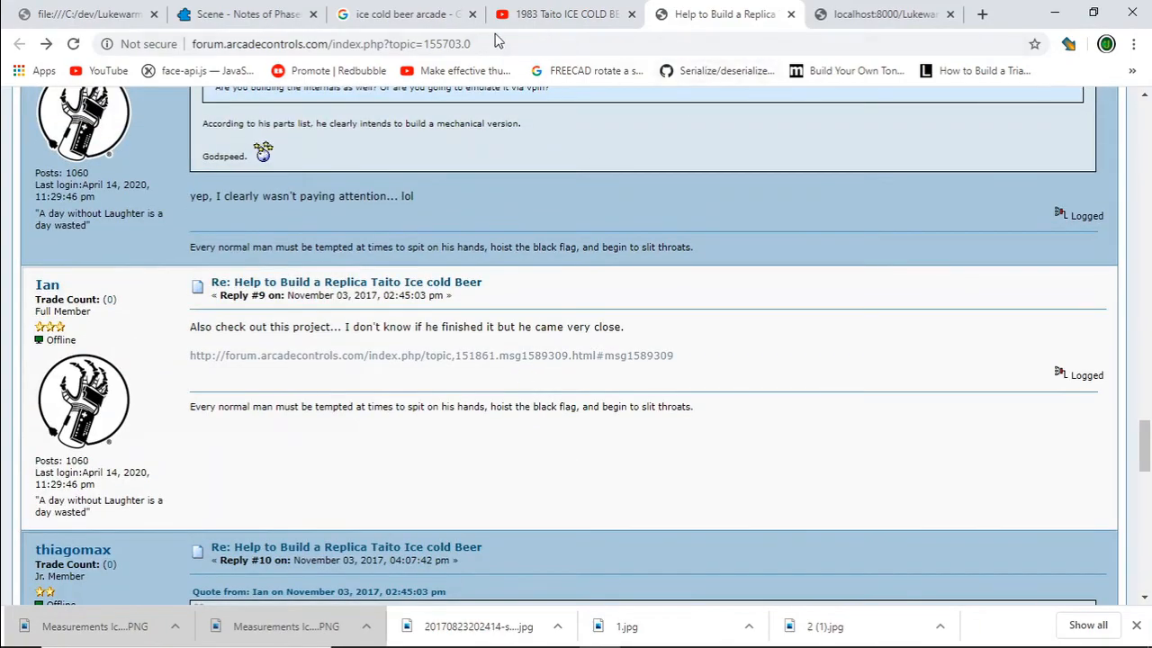
Find the 'Homemade arcade game Ice Cold Beer' image result and open its Facebook video page
{"action": "left_click", "coordinate": [399, 15]}
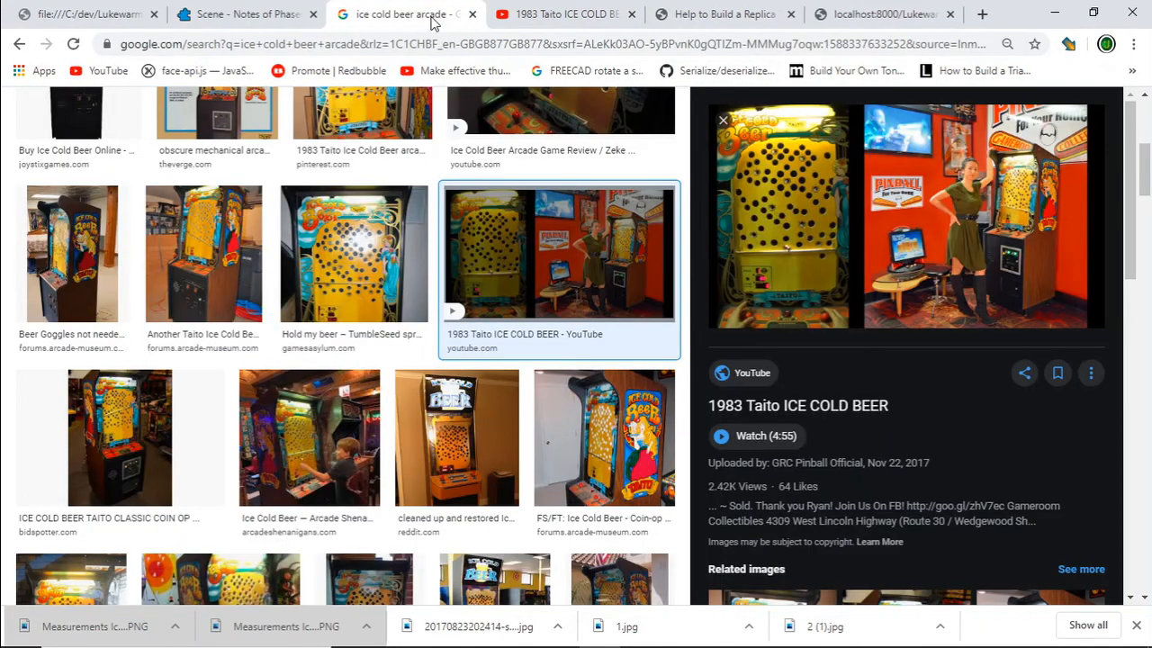
{"action": "scroll", "scroll_direction": "down", "scroll_amount": 3}
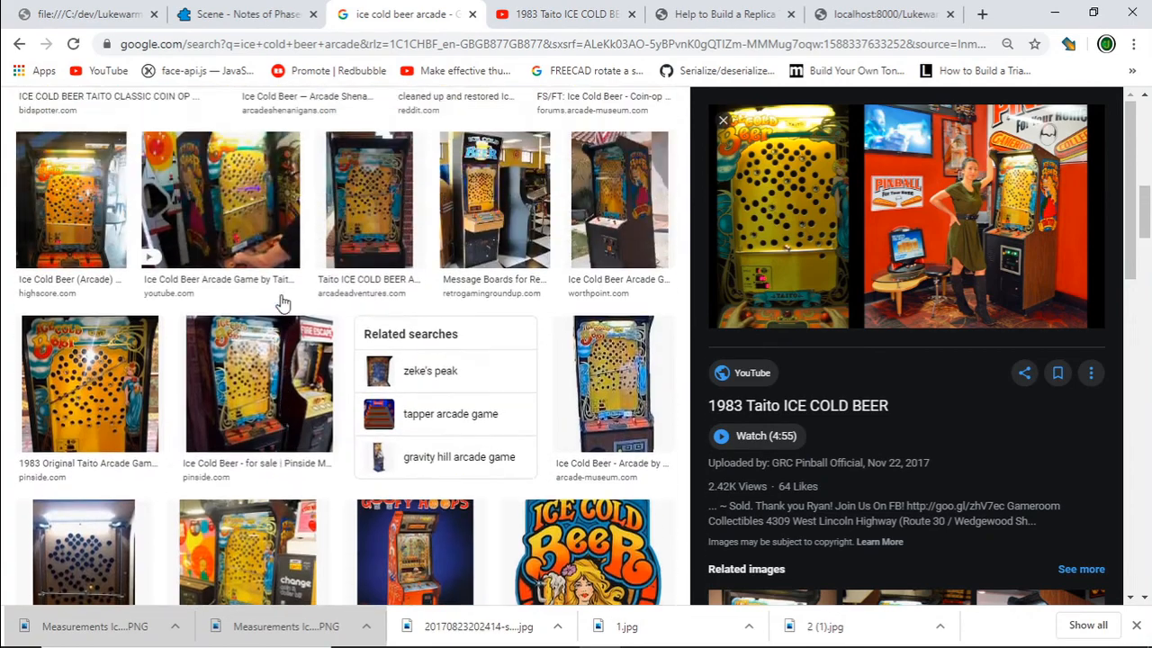
{"action": "scroll", "scroll_direction": "down", "scroll_amount": 3}
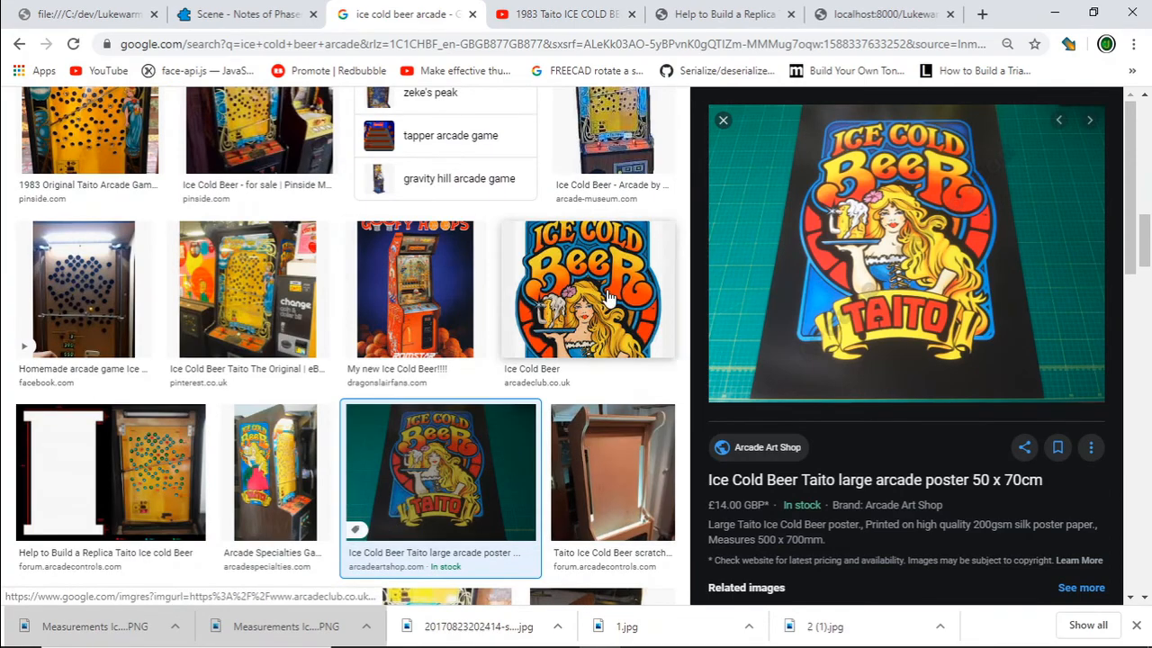
{"action": "scroll", "scroll_direction": "down", "scroll_amount": 3}
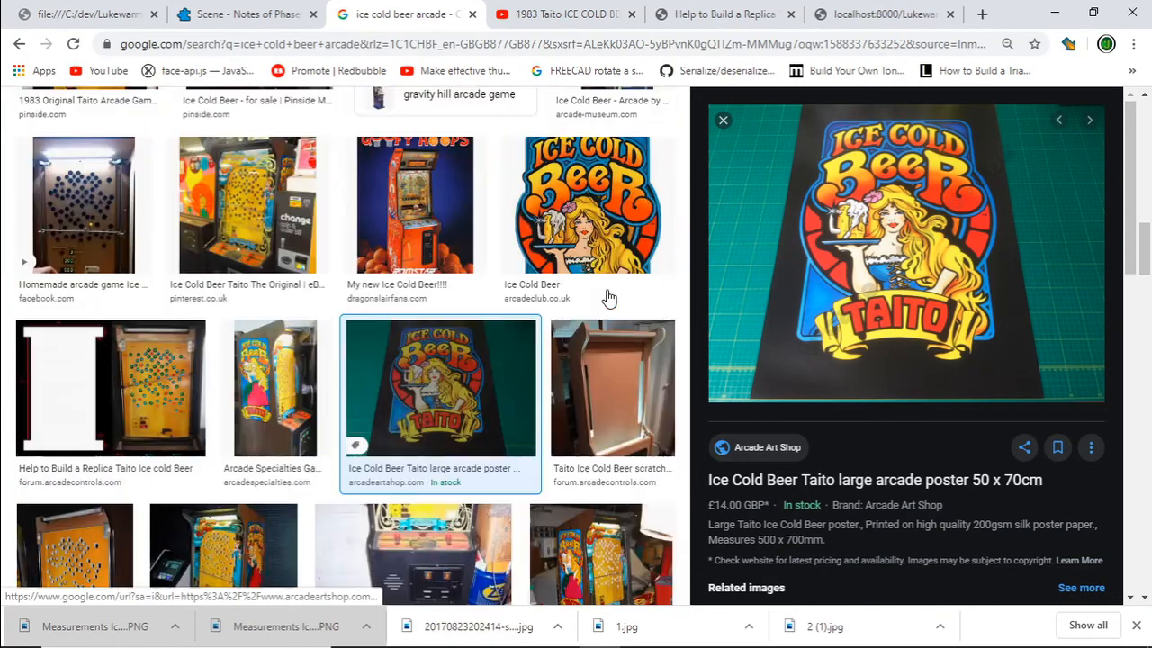
{"action": "scroll", "scroll_direction": "down", "scroll_amount": 3}
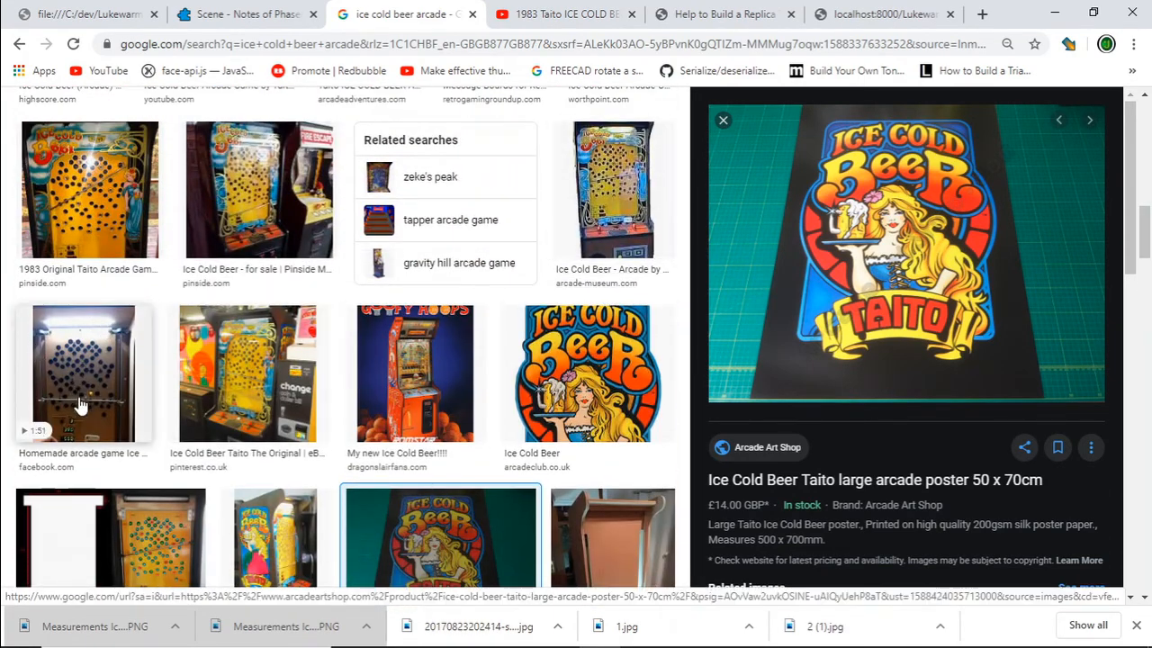
{"action": "left_click", "coordinate": [83, 372]}
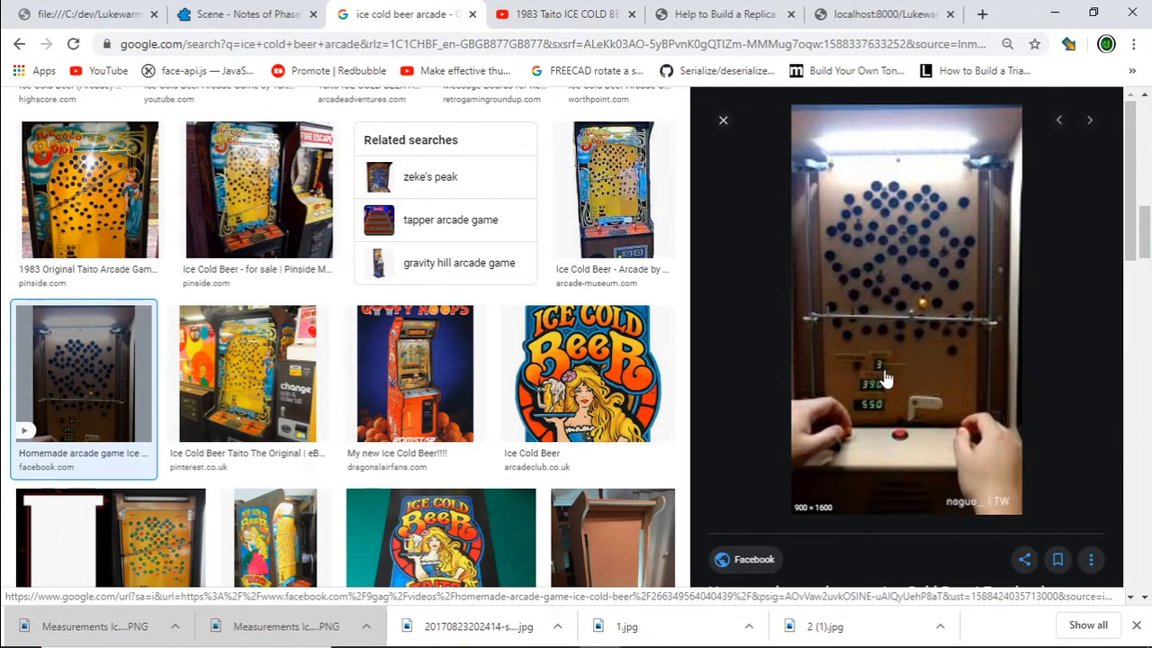
{"action": "left_click", "coordinate": [83, 372]}
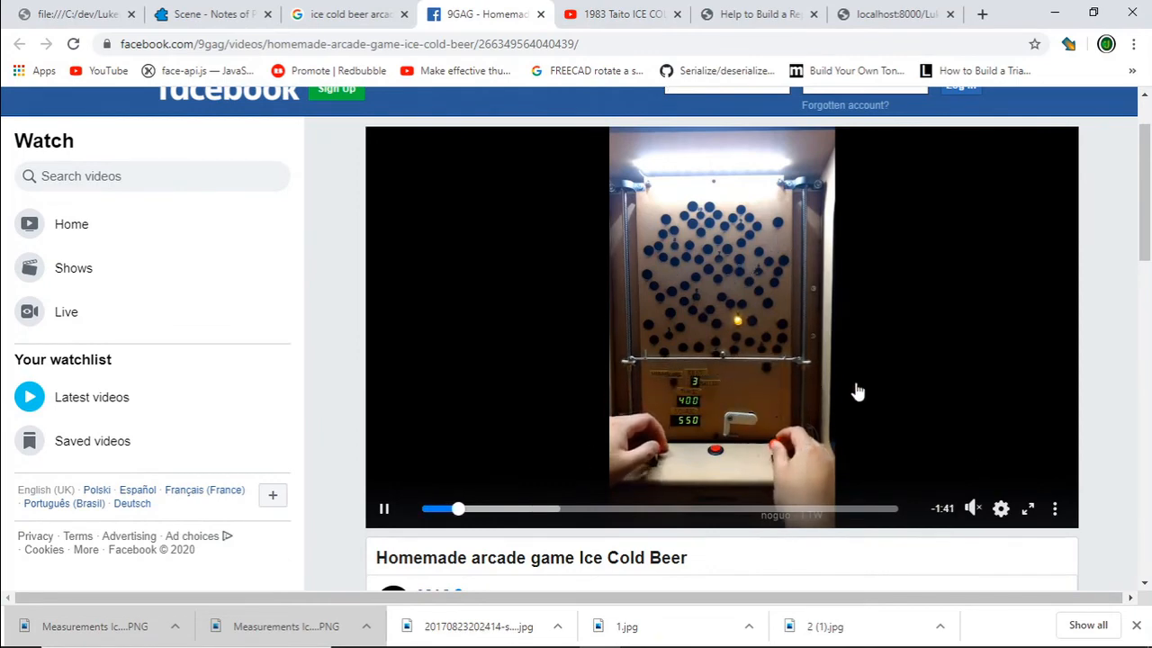
{"action": "mouse_move", "coordinate": [837, 418]}
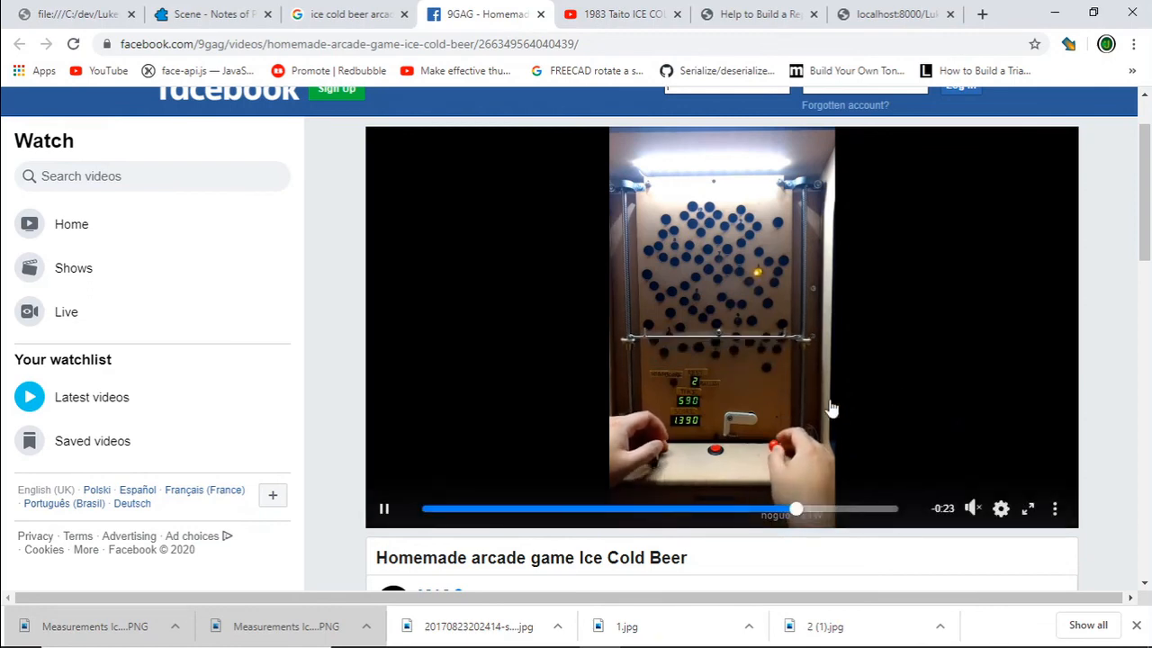
{"action": "mouse_move", "coordinate": [929, 446]}
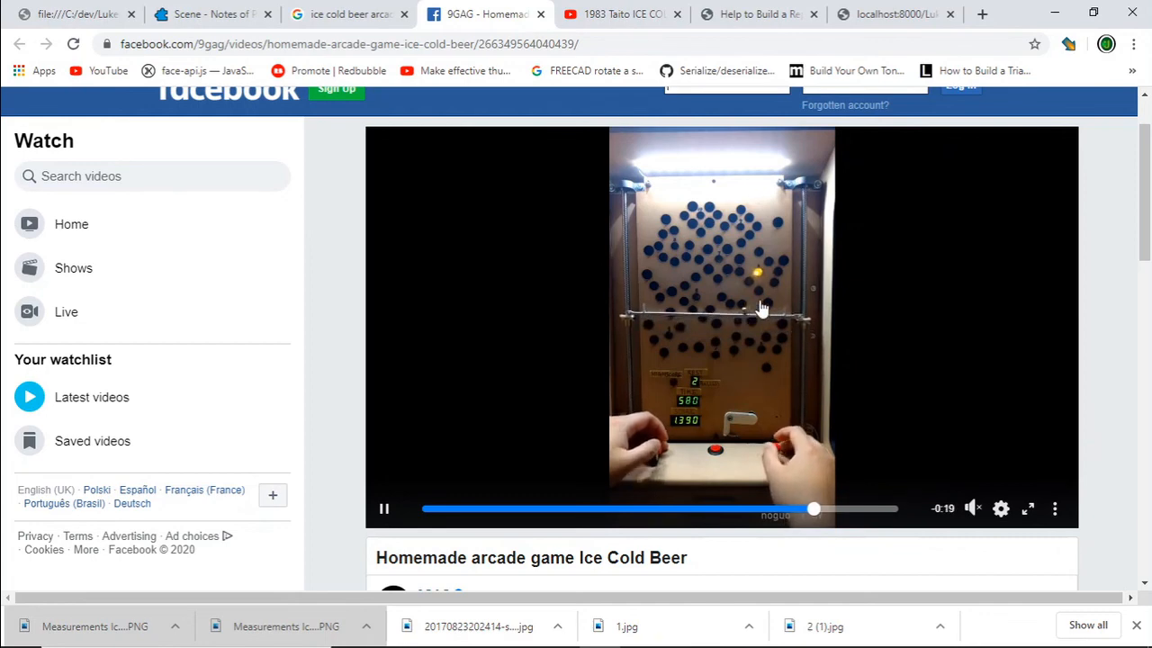
{"action": "mouse_move", "coordinate": [627, 166]}
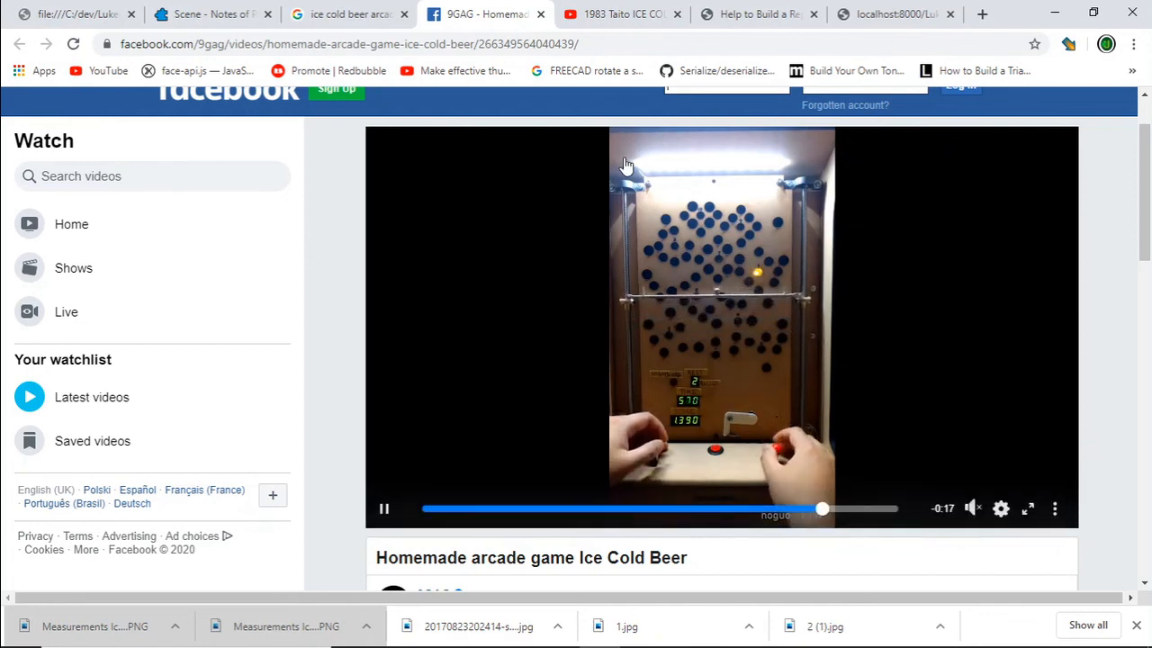
{"action": "mouse_move", "coordinate": [738, 286]}
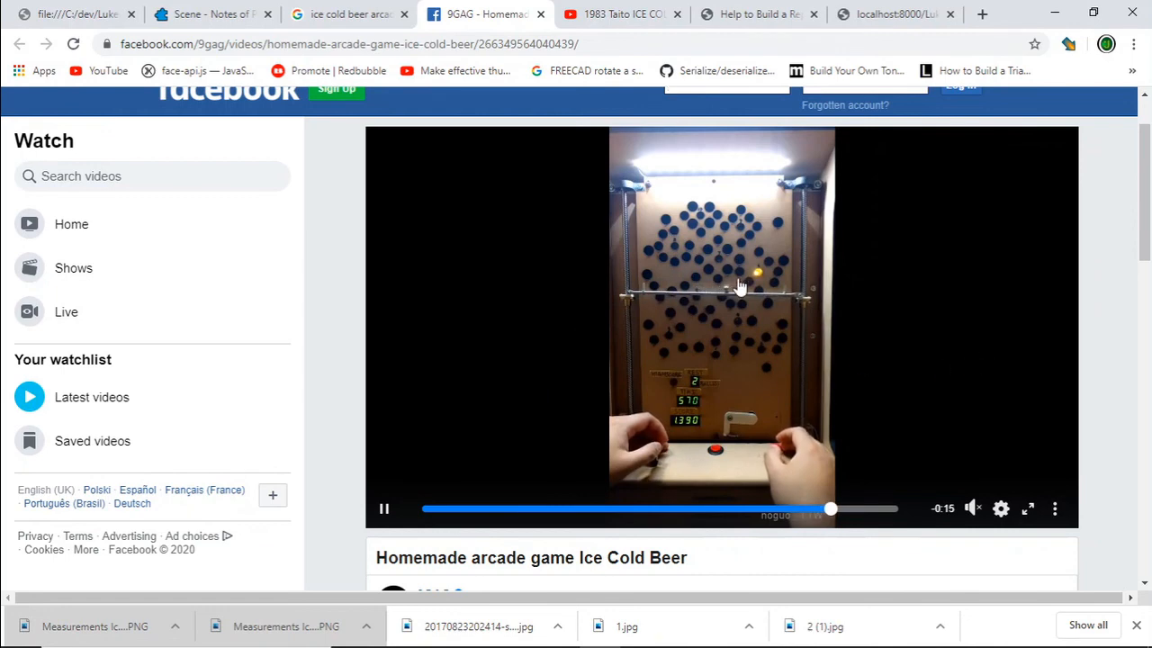
{"action": "mouse_move", "coordinate": [984, 363]}
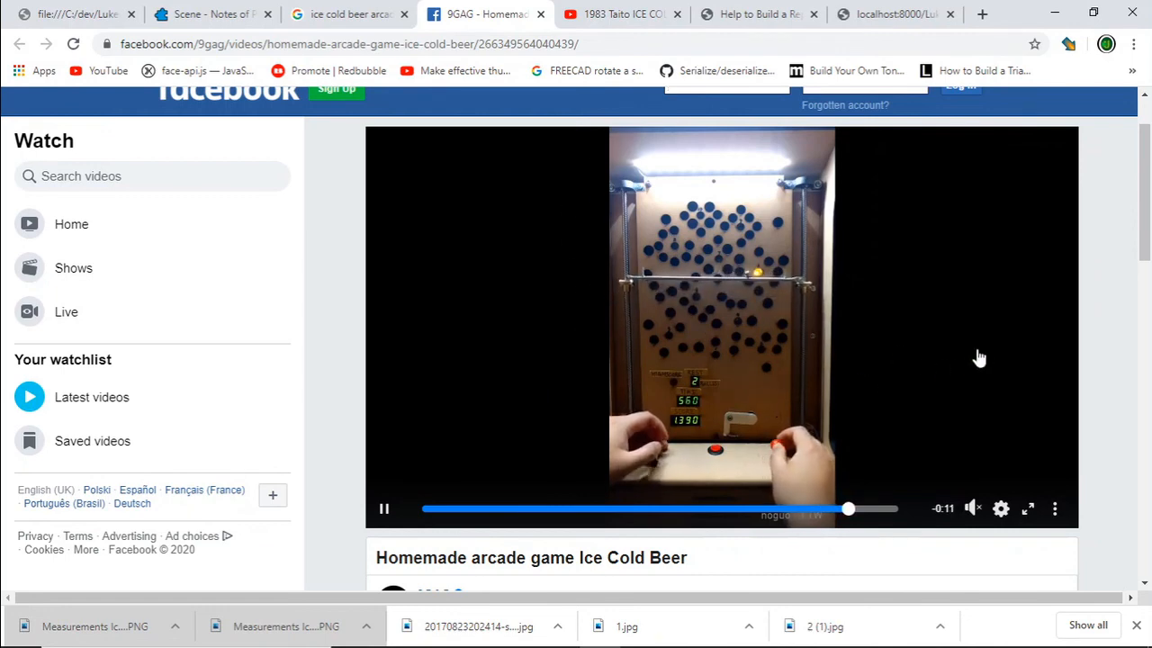
{"action": "mouse_move", "coordinate": [446, 338]}
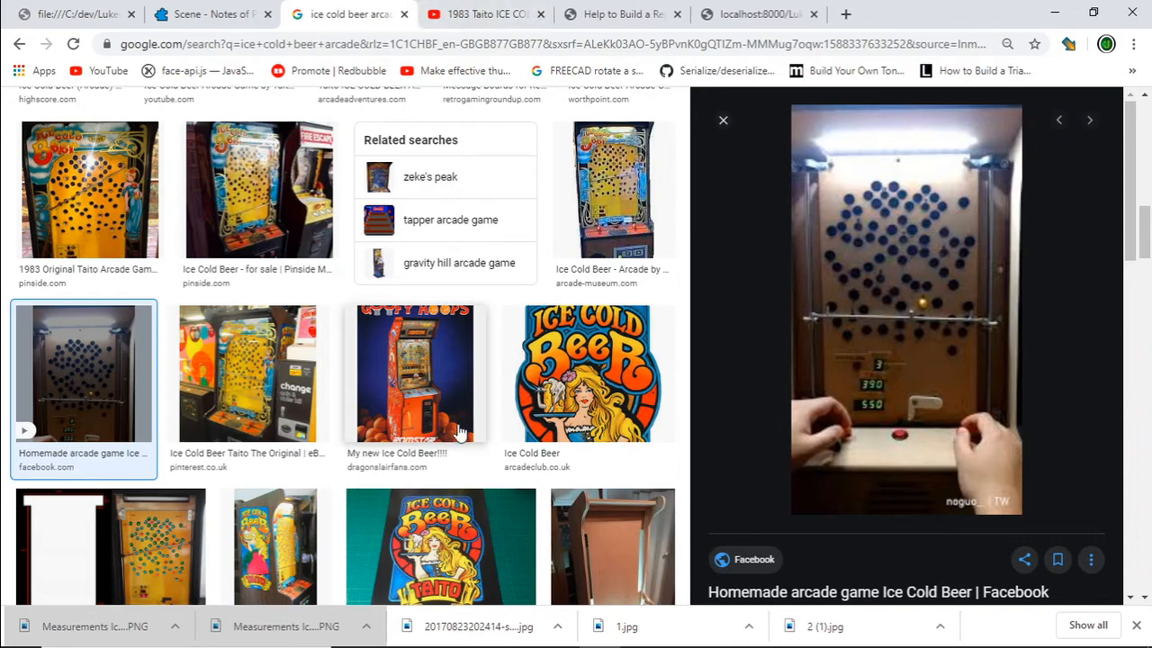
Scroll further down the ice cold beer arcade image results for more cabinet and playfield pictures
{"action": "scroll", "scroll_direction": "down", "scroll_amount": 3}
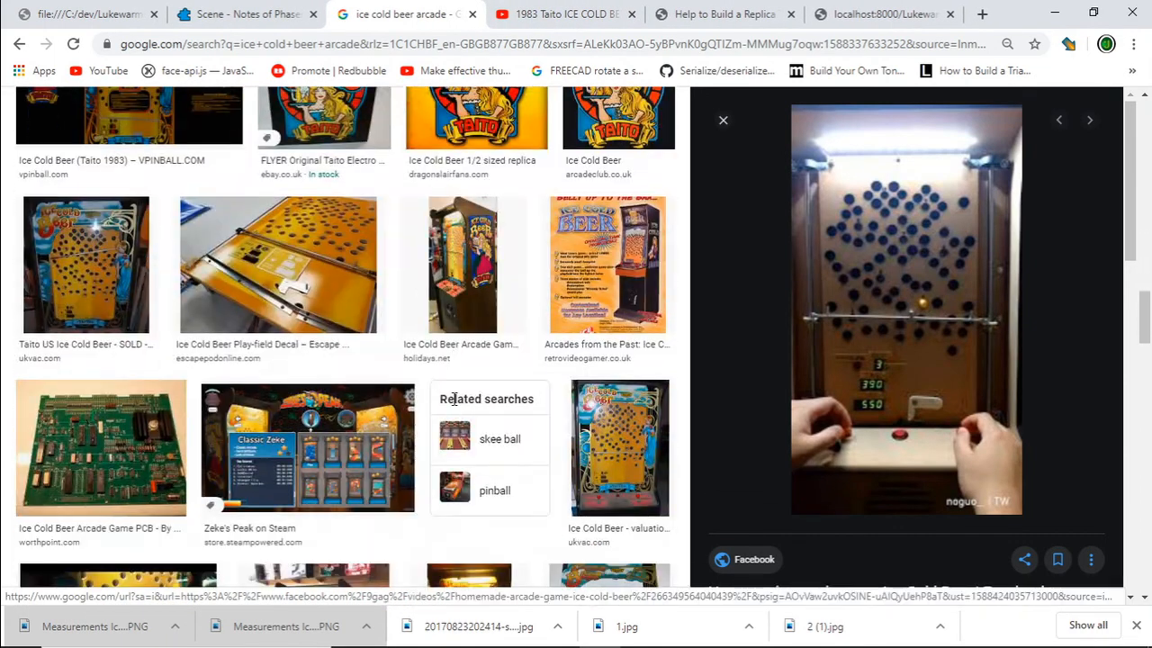
{"action": "mouse_move", "coordinate": [382, 396]}
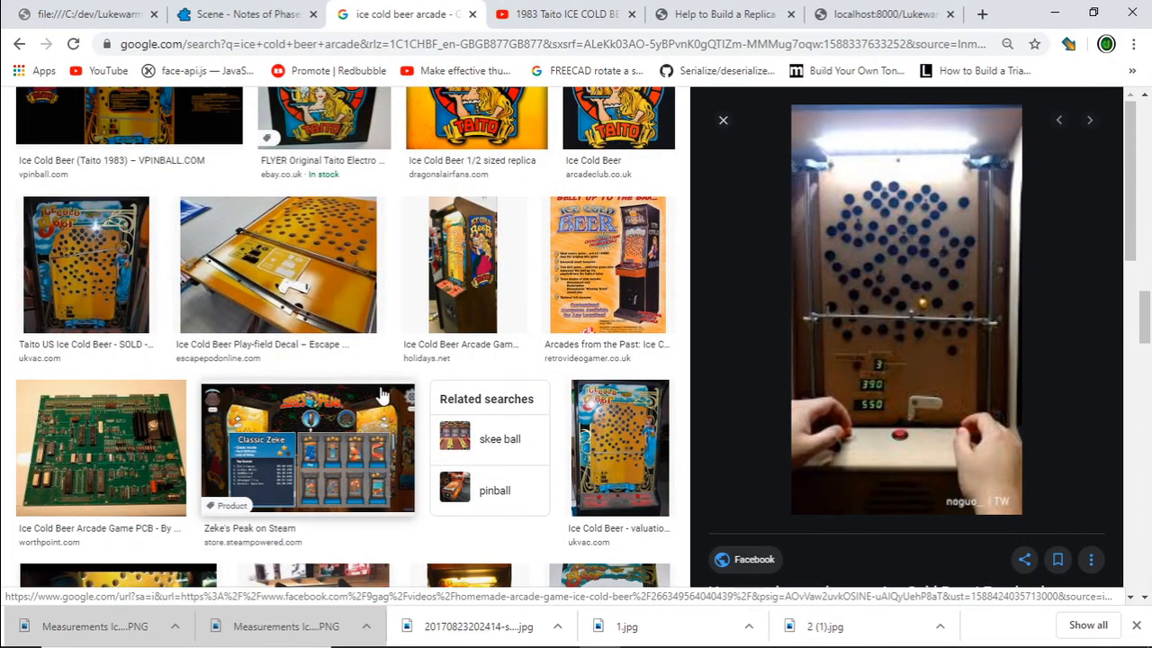
{"action": "scroll", "scroll_direction": "down", "scroll_amount": 3}
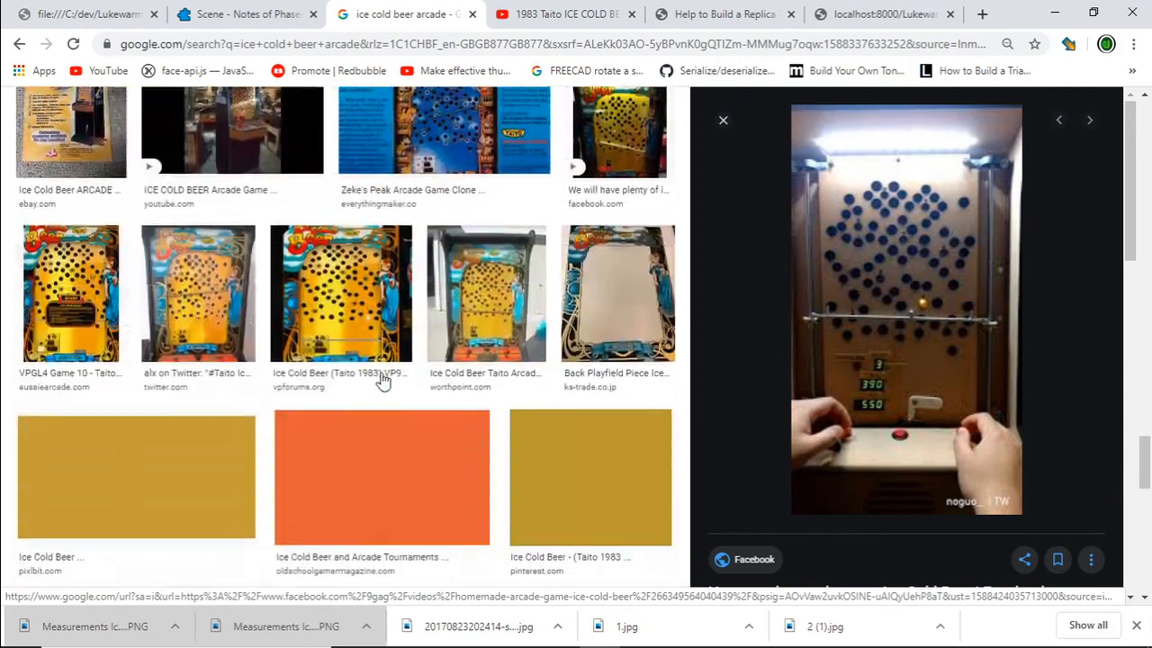